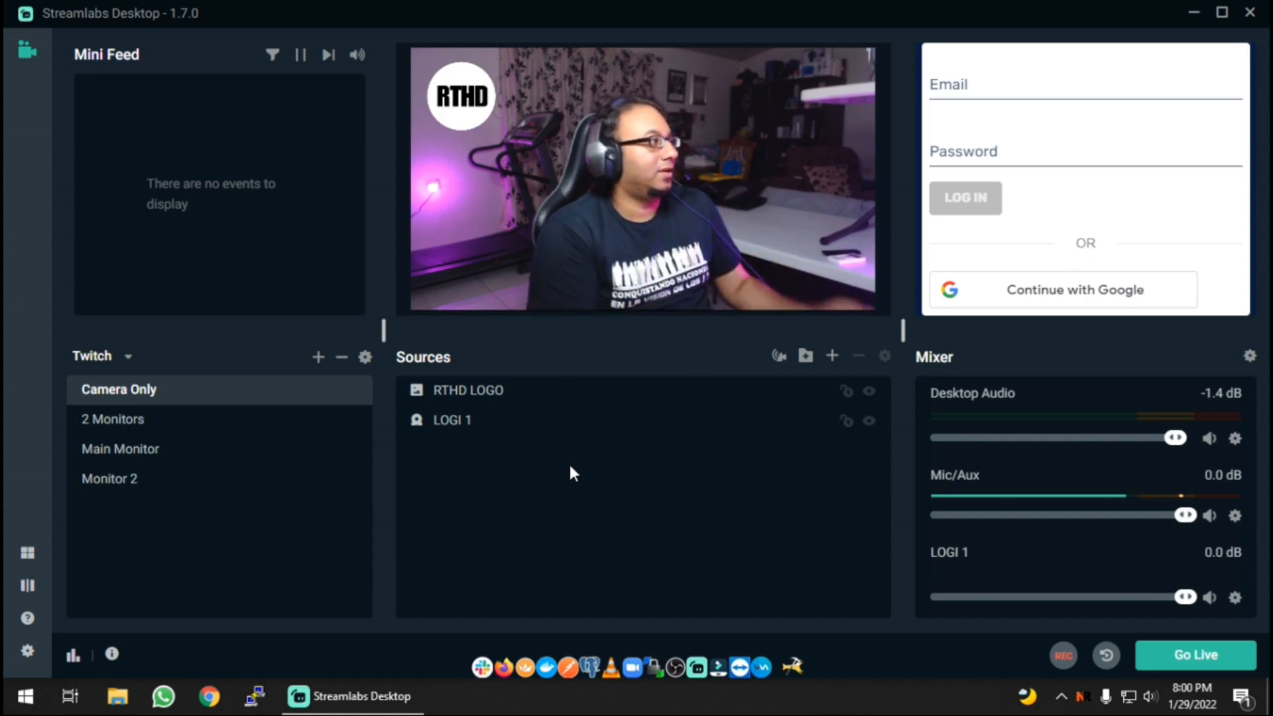
pyautogui.moveTo(542, 504)
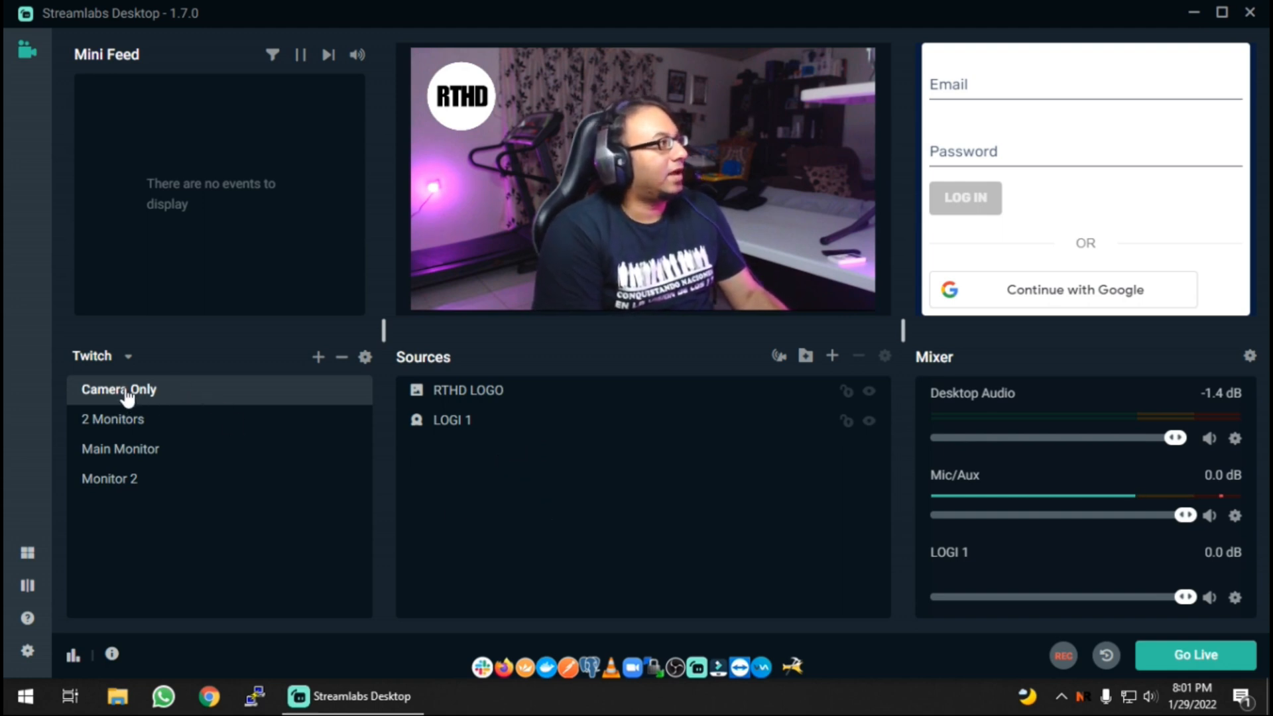
pyautogui.moveTo(374, 411)
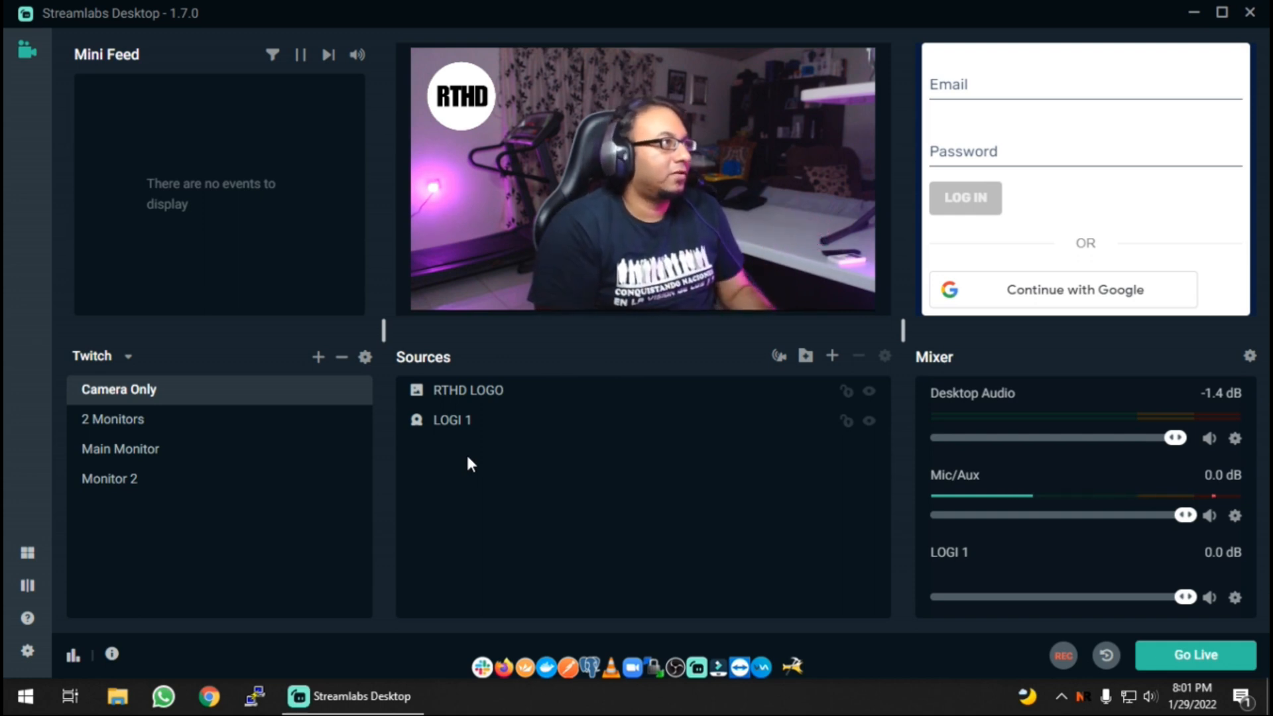
pyautogui.moveTo(501, 518)
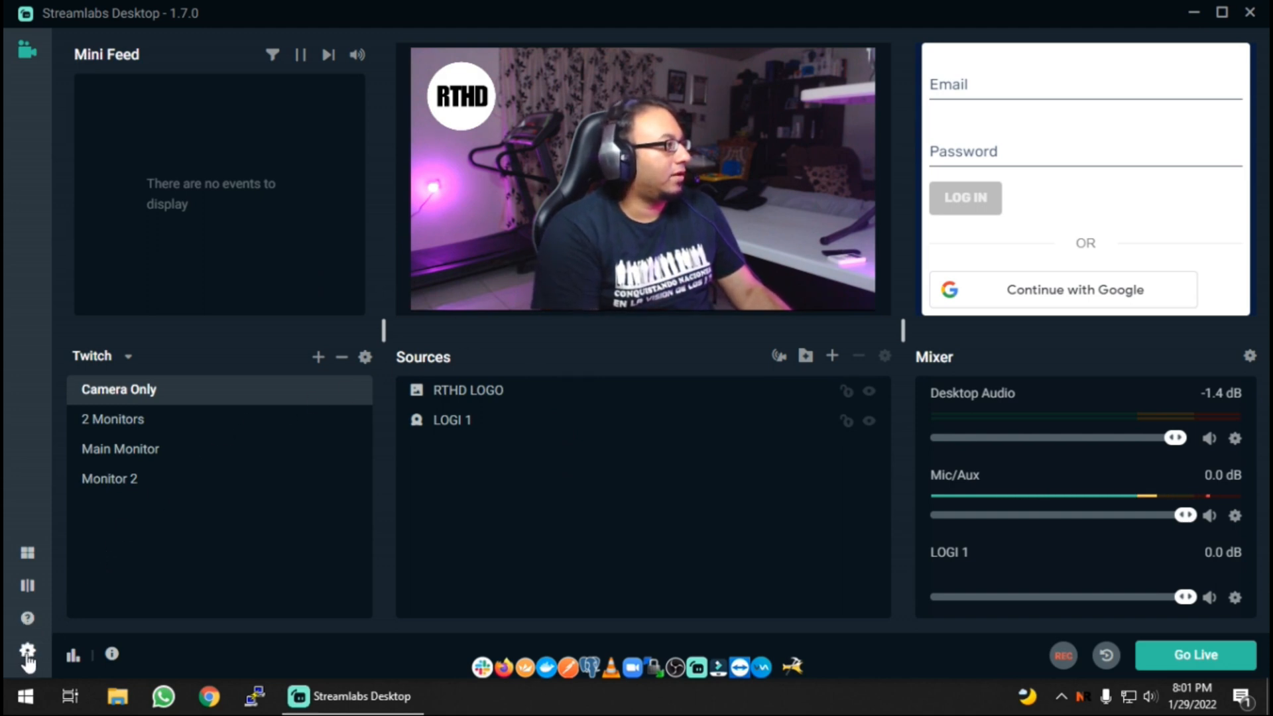
pyautogui.moveTo(27, 652)
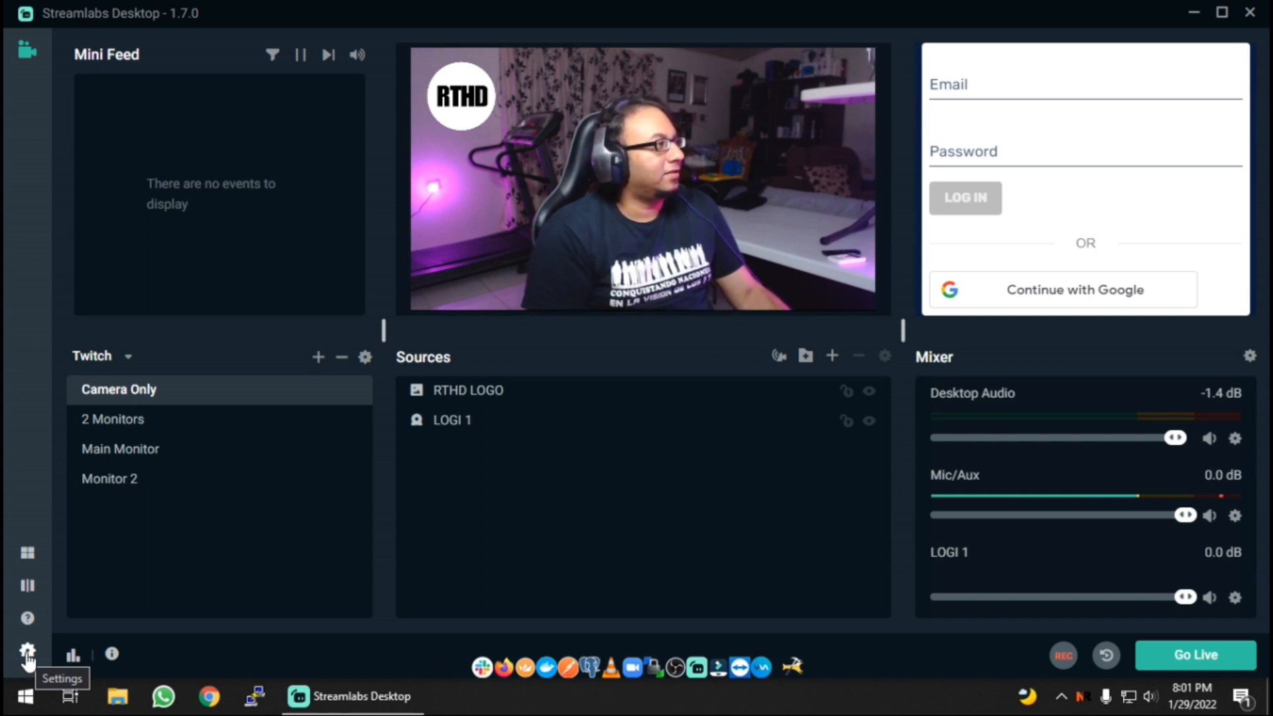
# Go to the application settings from the editor sidebar
pyautogui.click(26, 651)
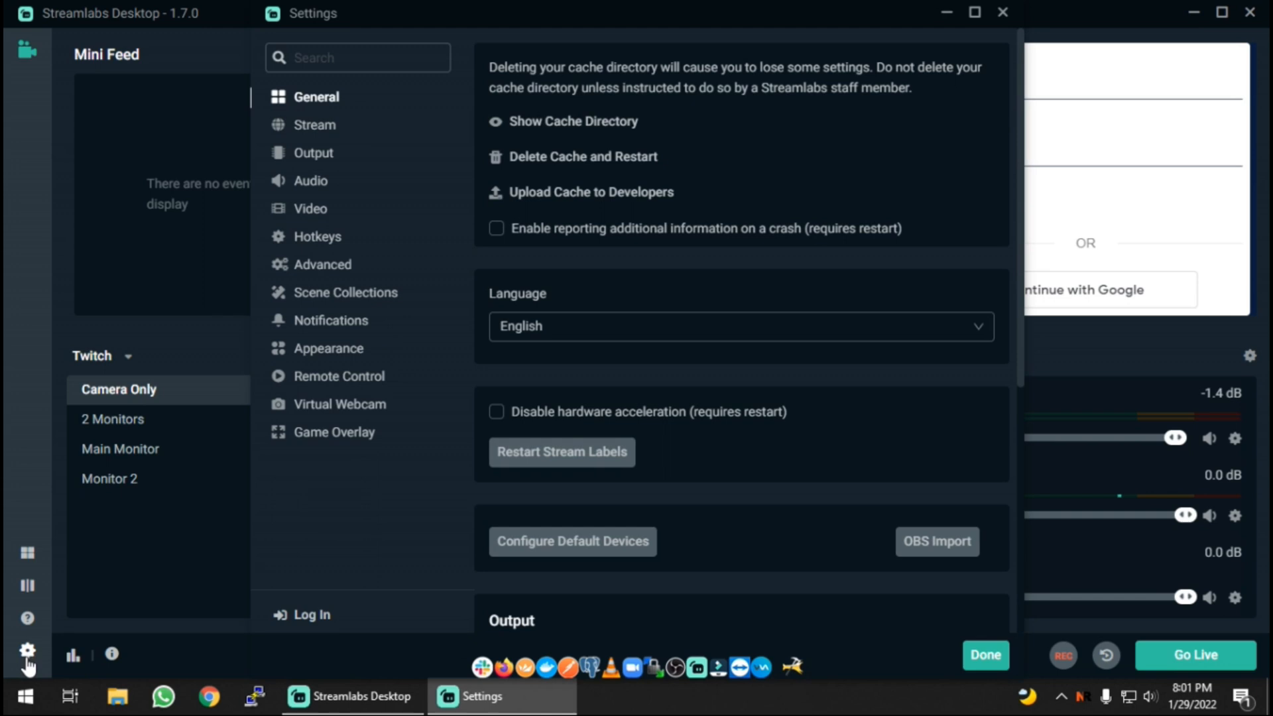
pyautogui.moveTo(623, 31)
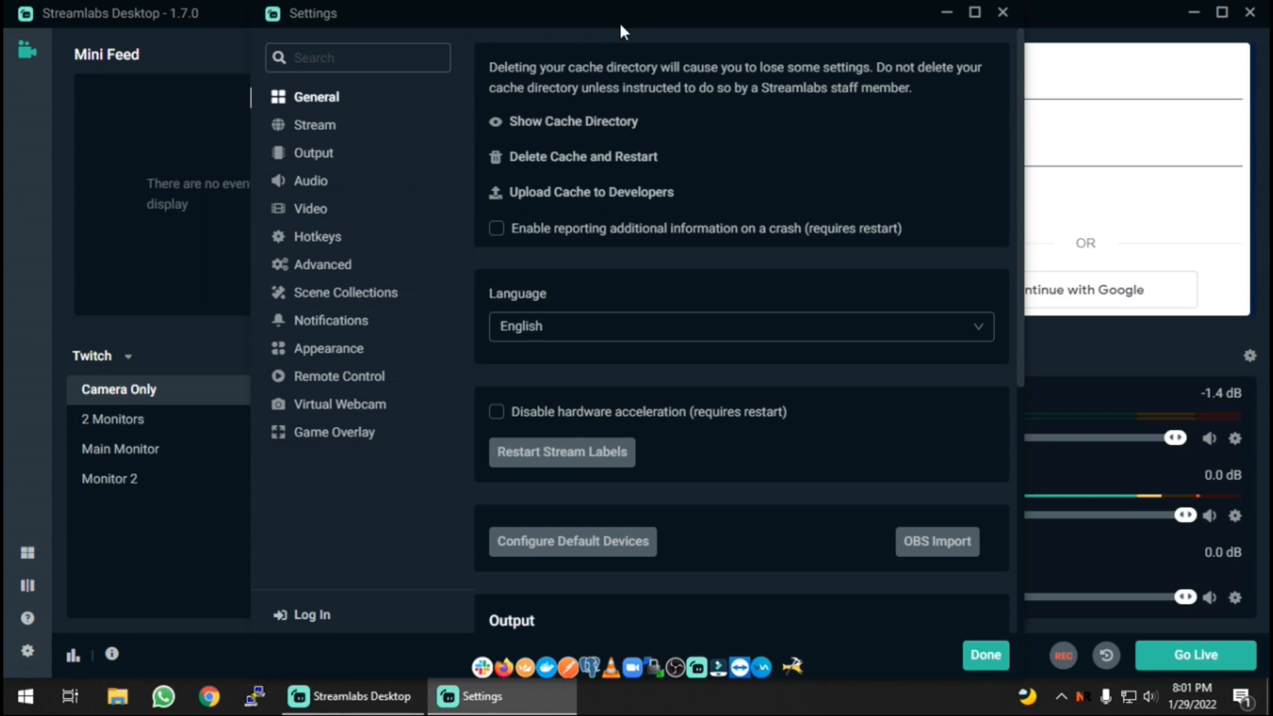
pyautogui.moveTo(338, 480)
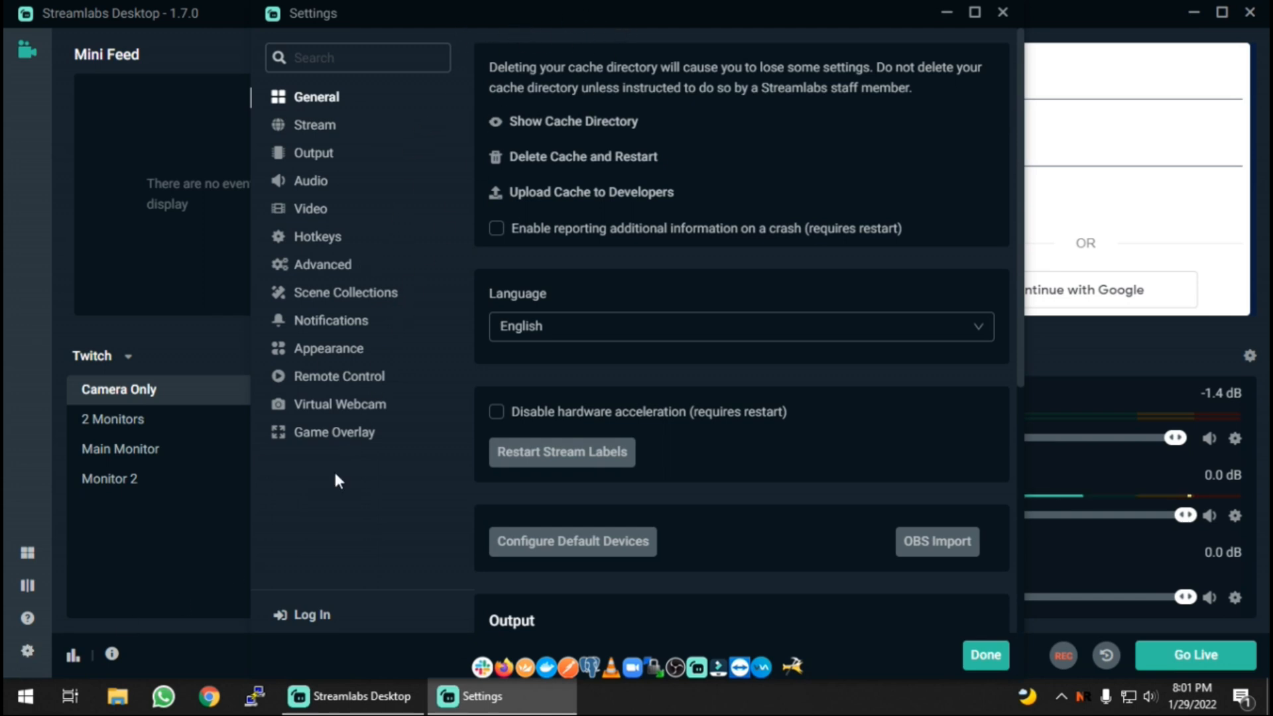
pyautogui.moveTo(310, 614)
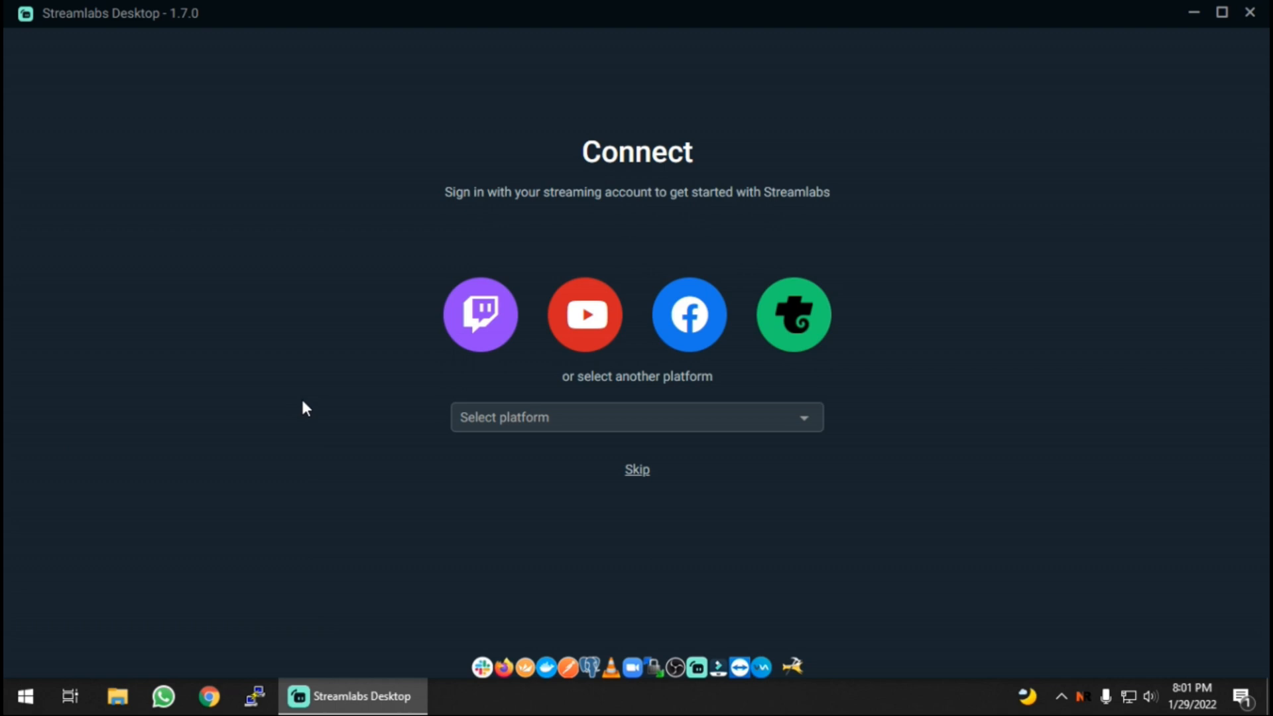
pyautogui.moveTo(577, 353)
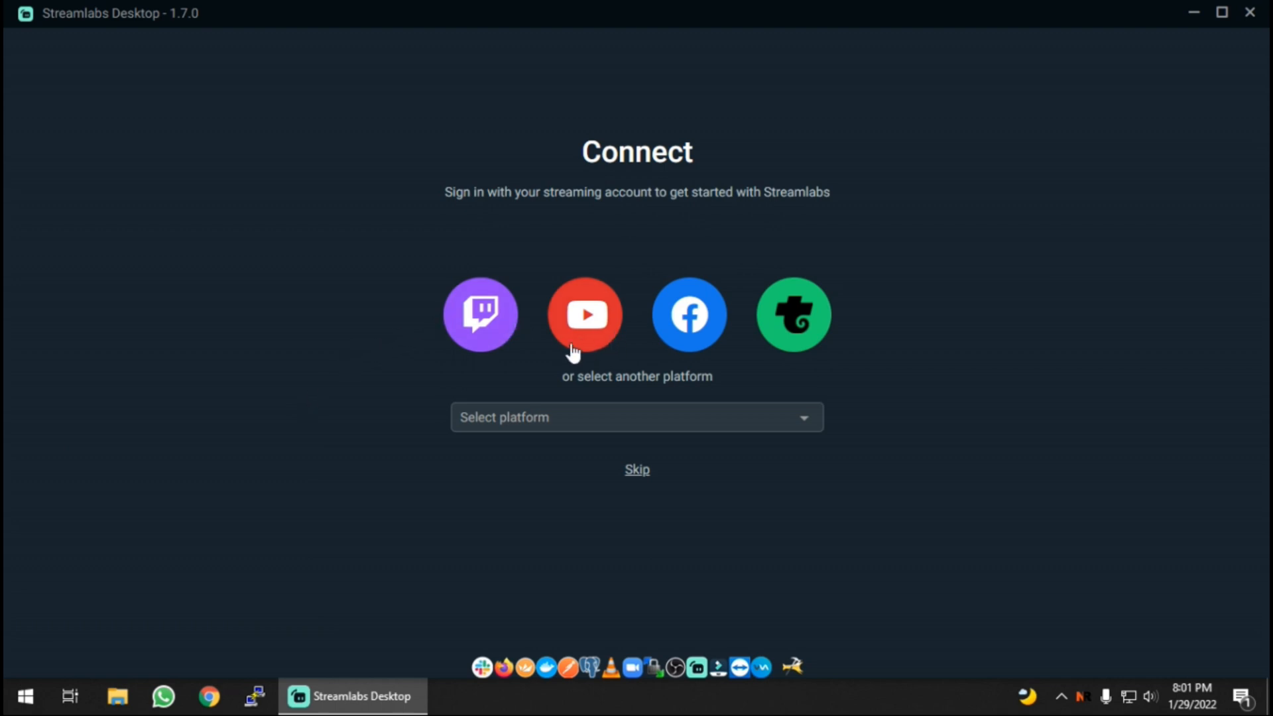
pyautogui.moveTo(480, 337)
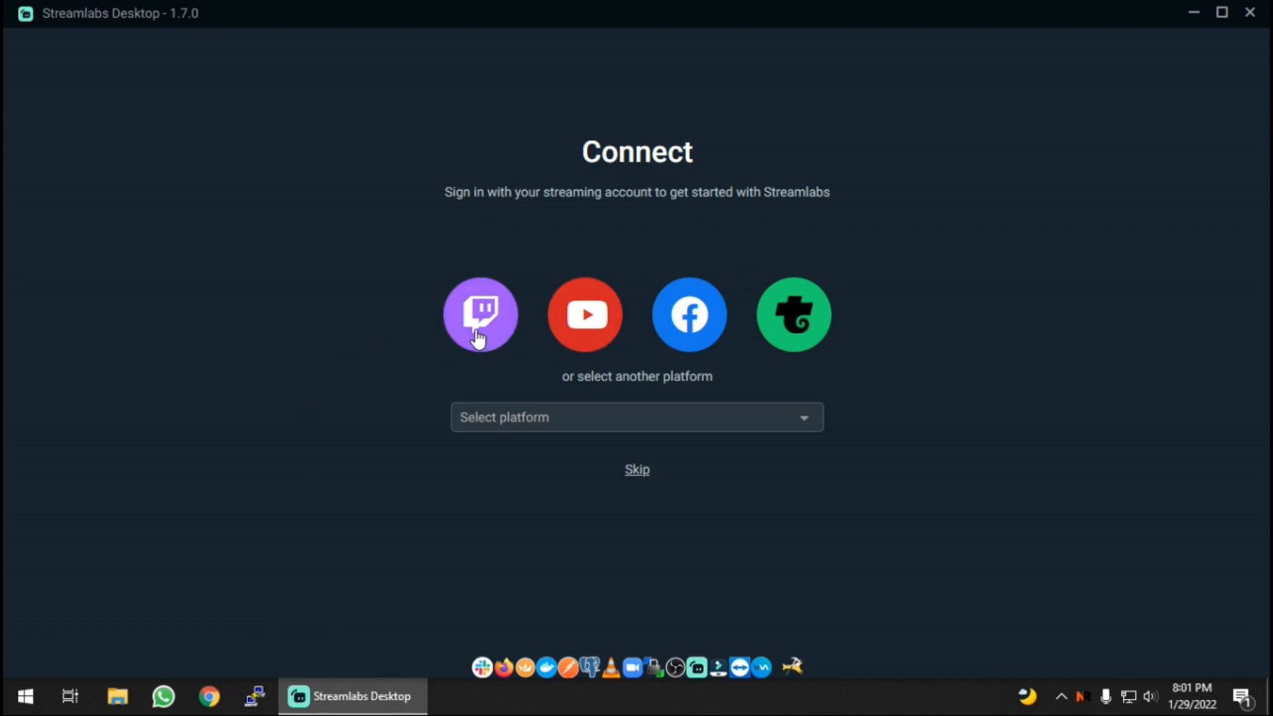
pyautogui.moveTo(532, 328)
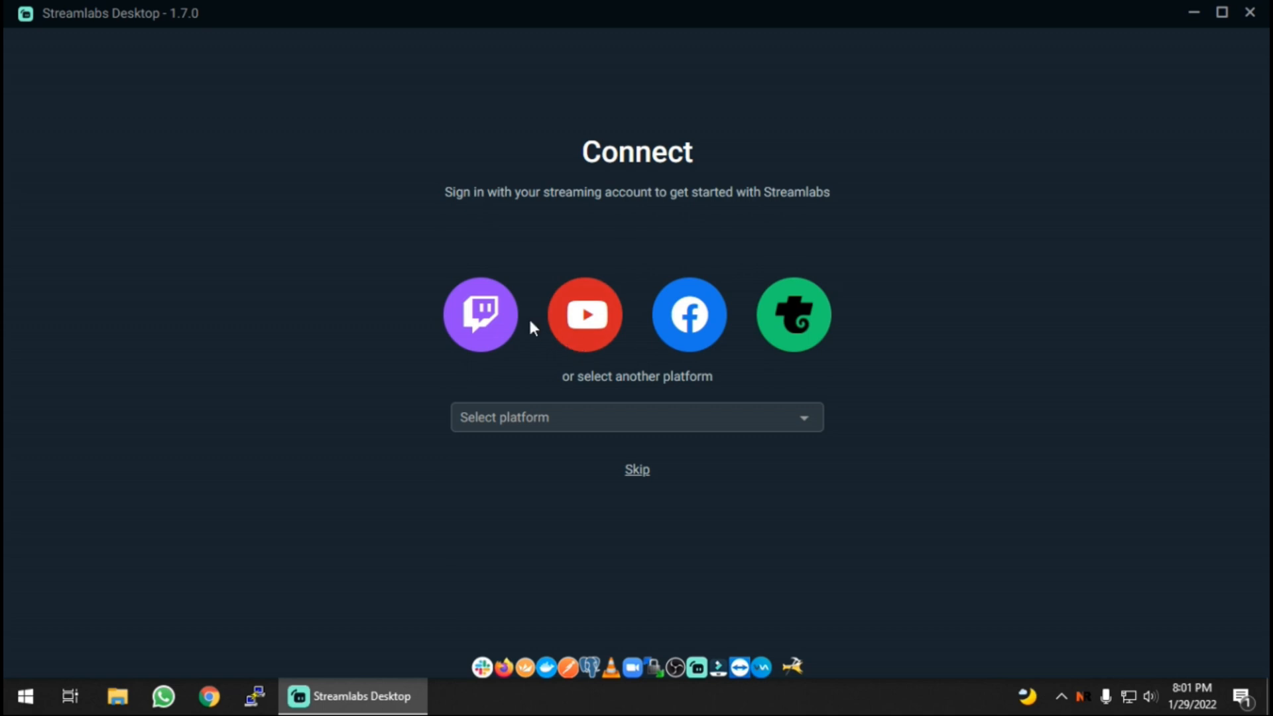
pyautogui.moveTo(483, 325)
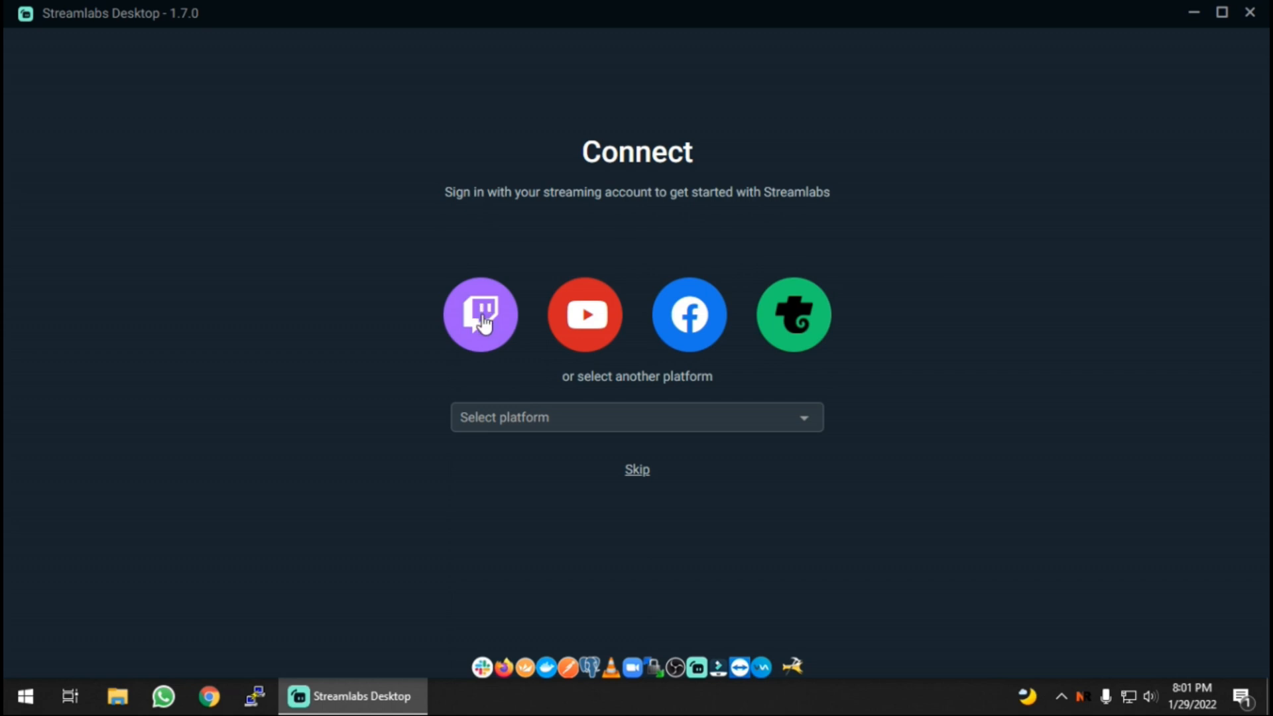
# Sign in to Twitch with username 'risha' and the account password
pyautogui.click(480, 315)
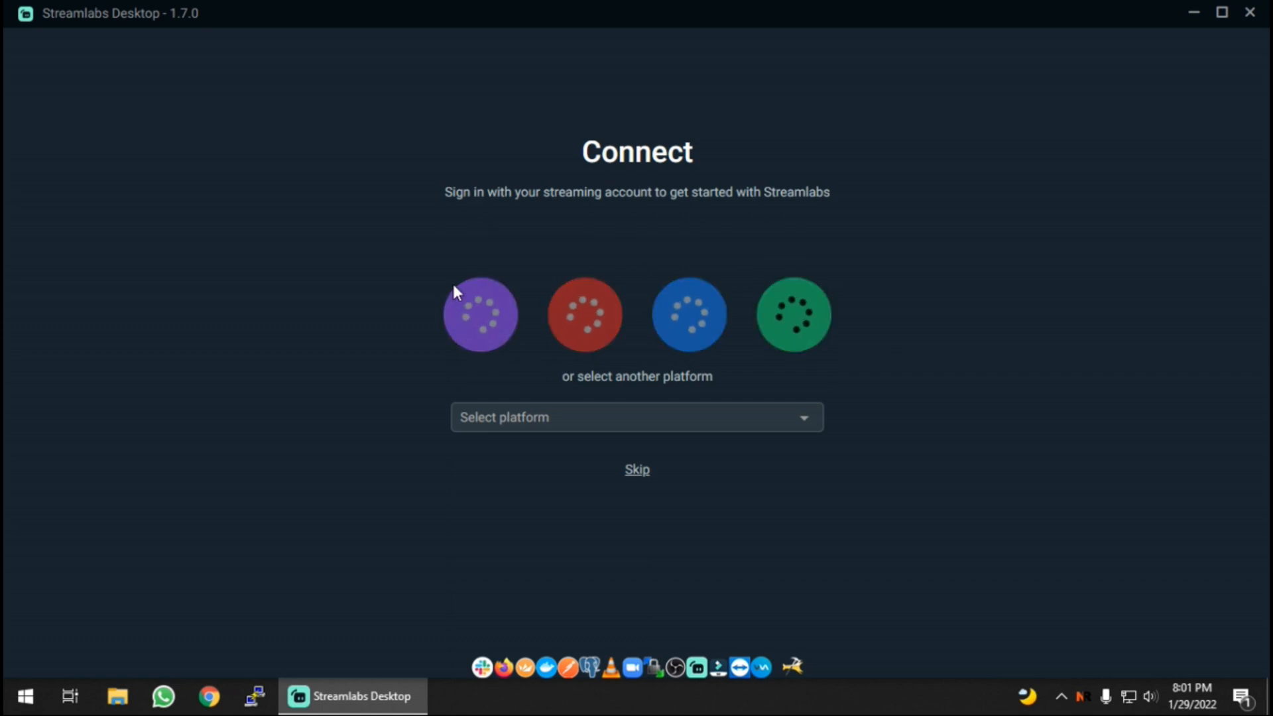
pyautogui.click(480, 315)
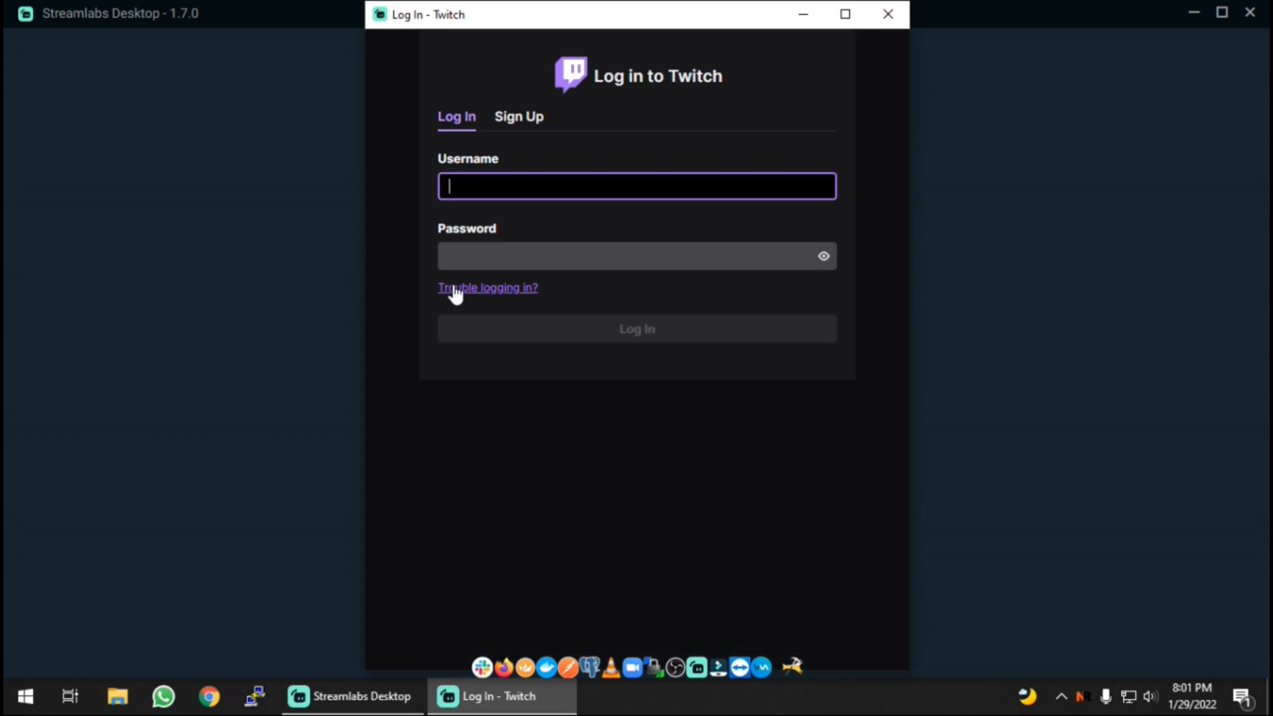
pyautogui.write('risharde')
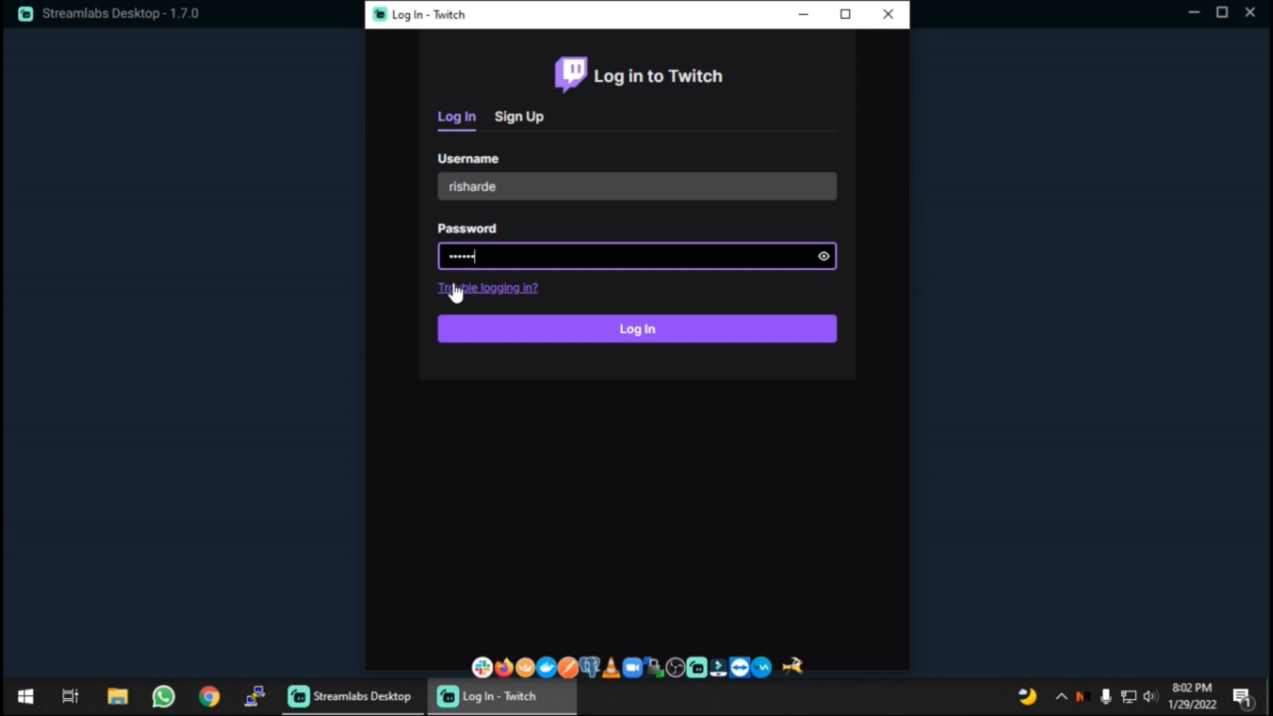
pyautogui.write('password')
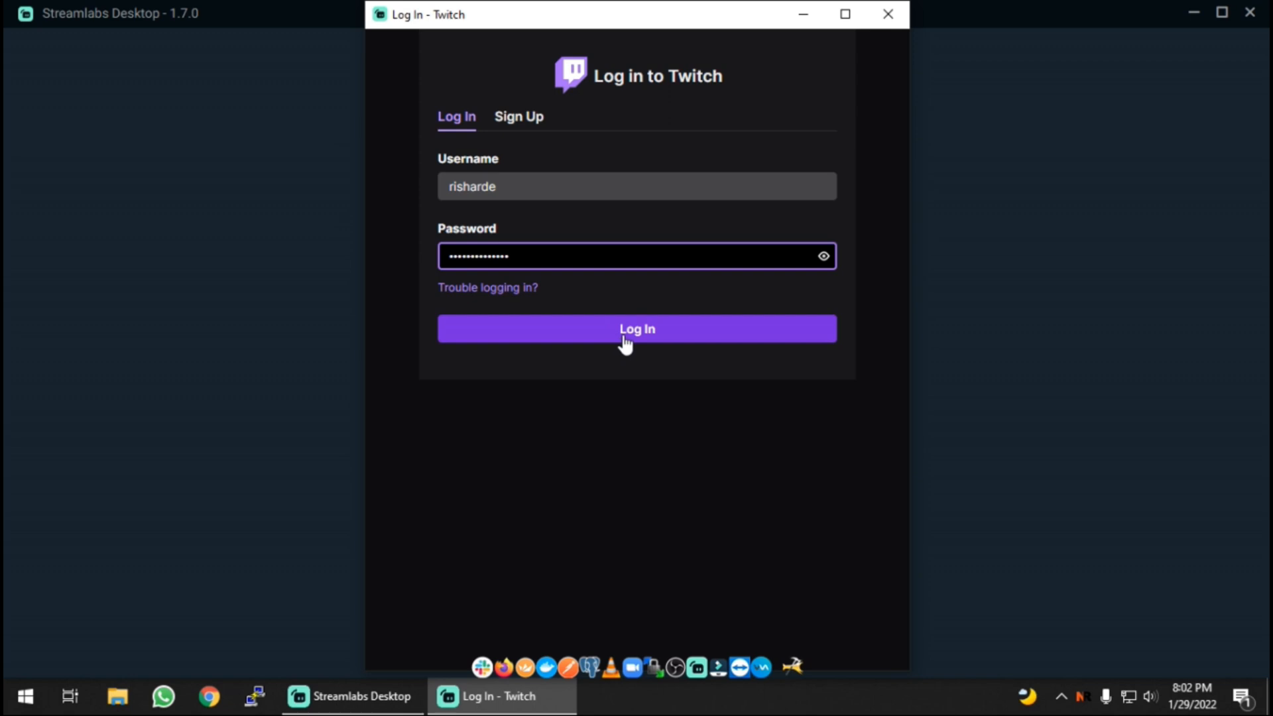
pyautogui.click(637, 329)
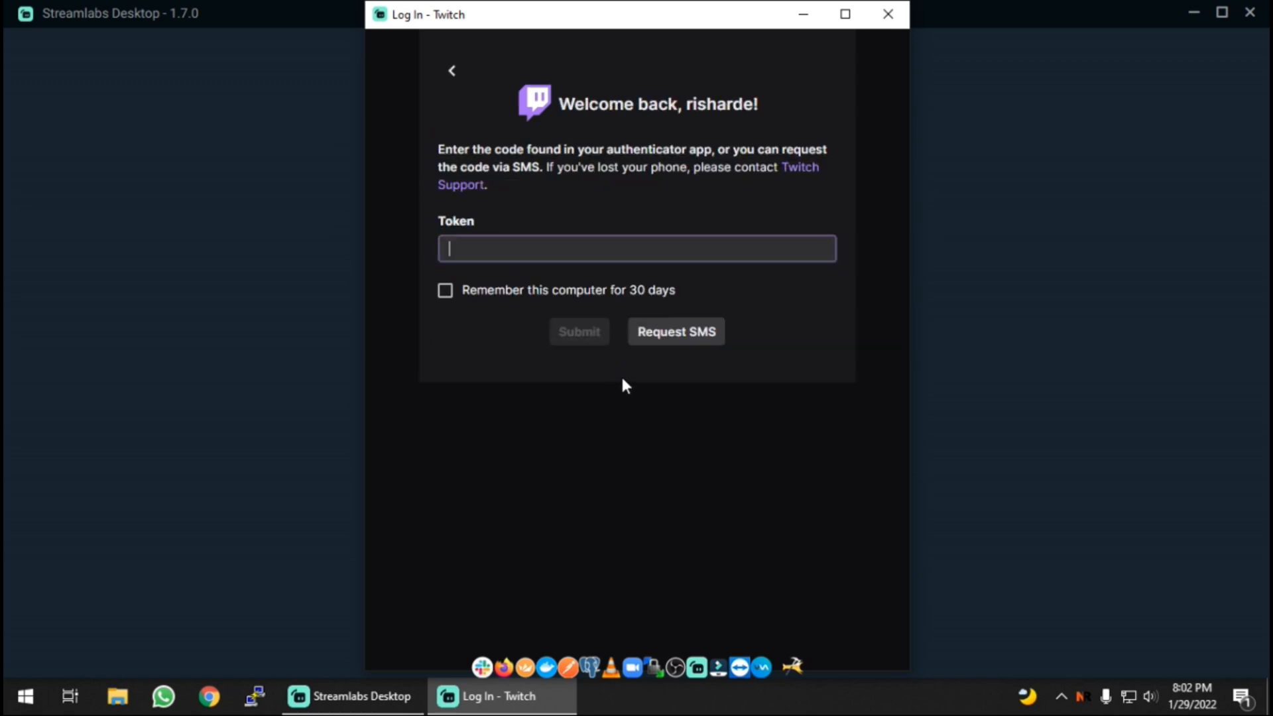
pyautogui.click(637, 248)
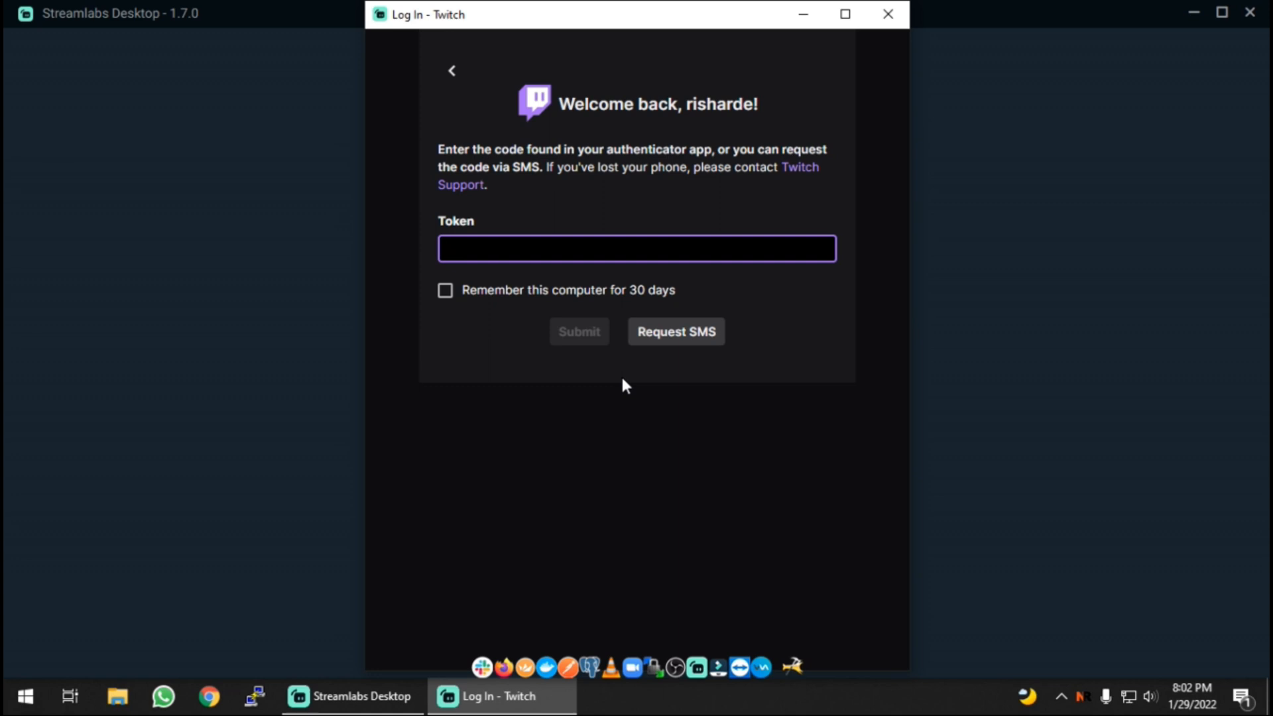
pyautogui.click(636, 248)
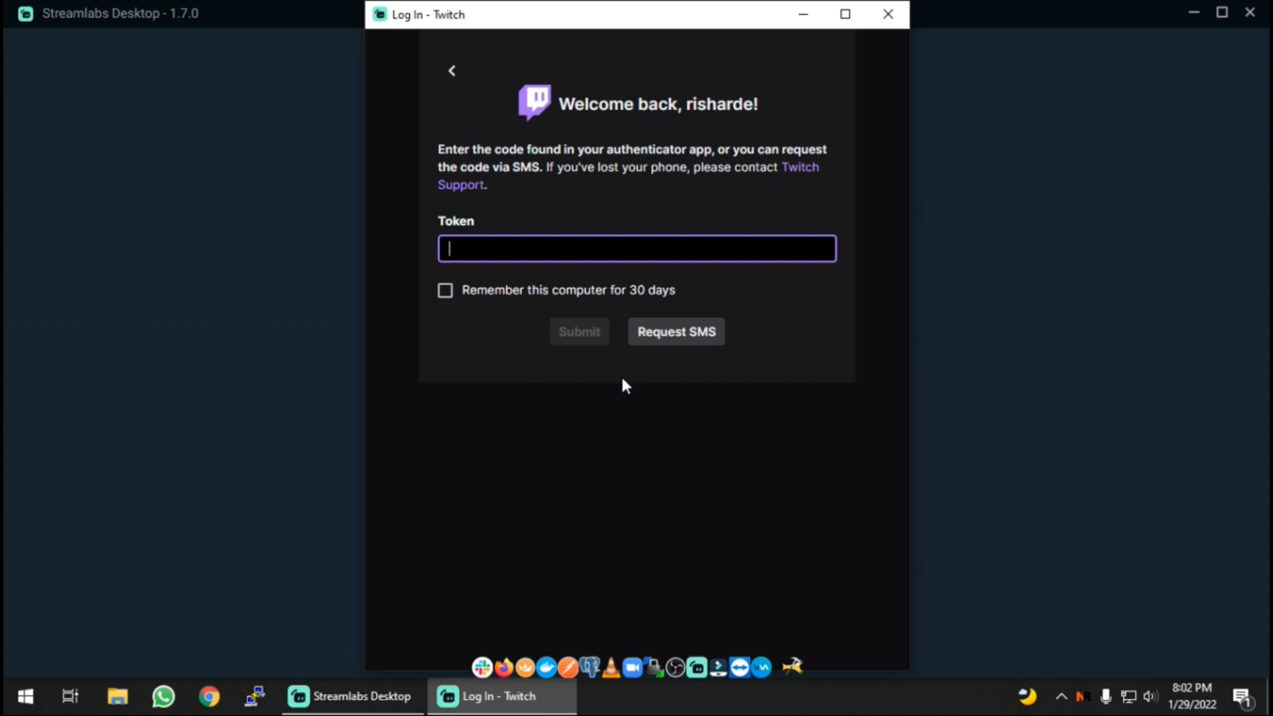
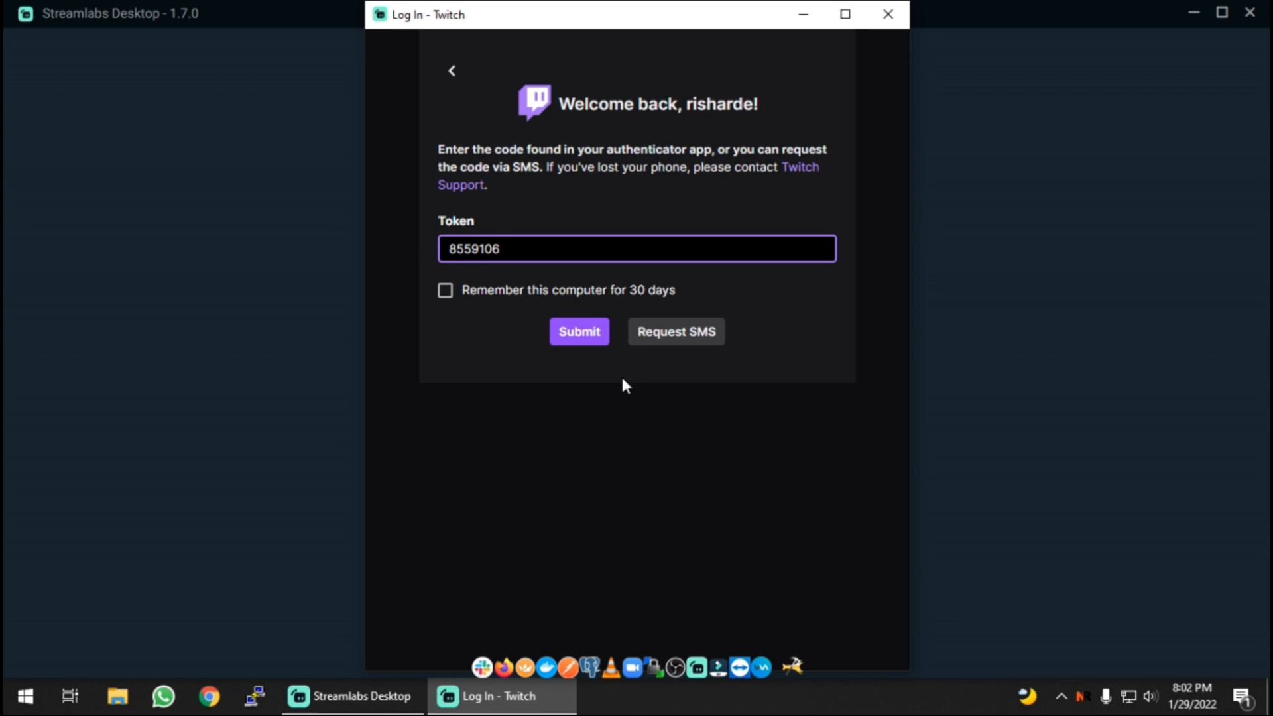
pyautogui.click(444, 291)
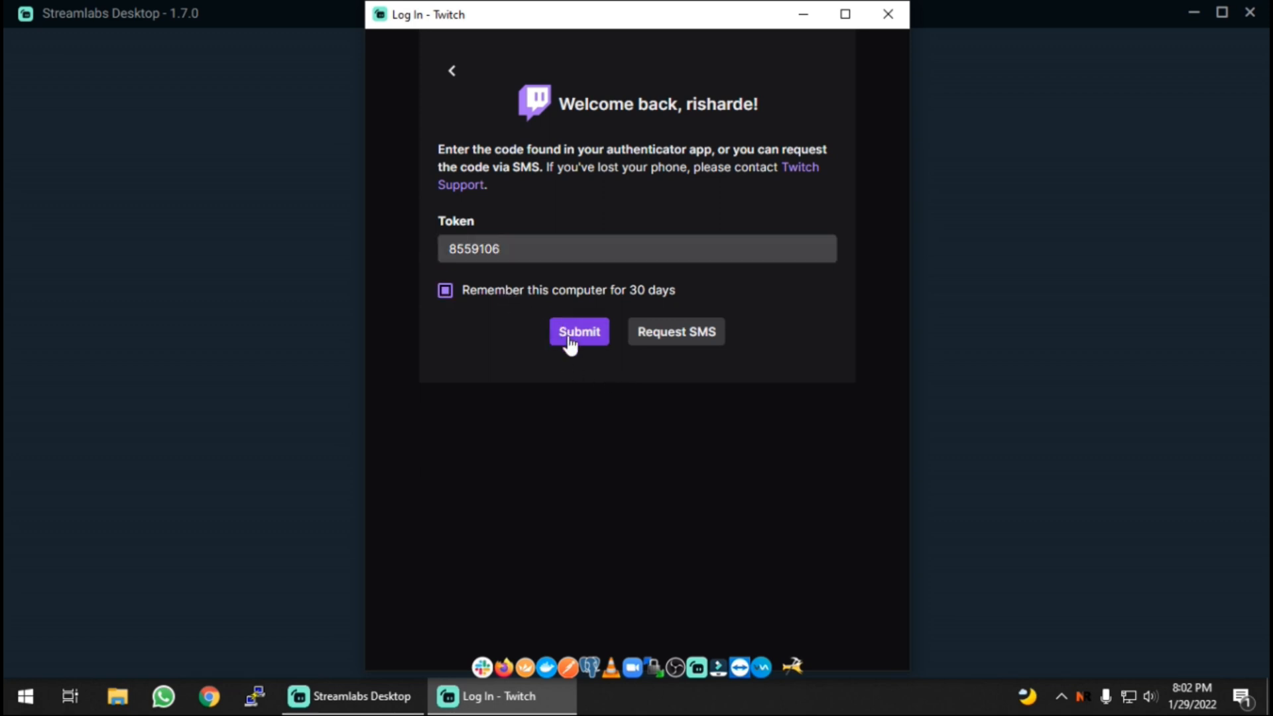
# Submit the two-factor code and authorize Streamlabs to access the Twitch account
pyautogui.click(578, 331)
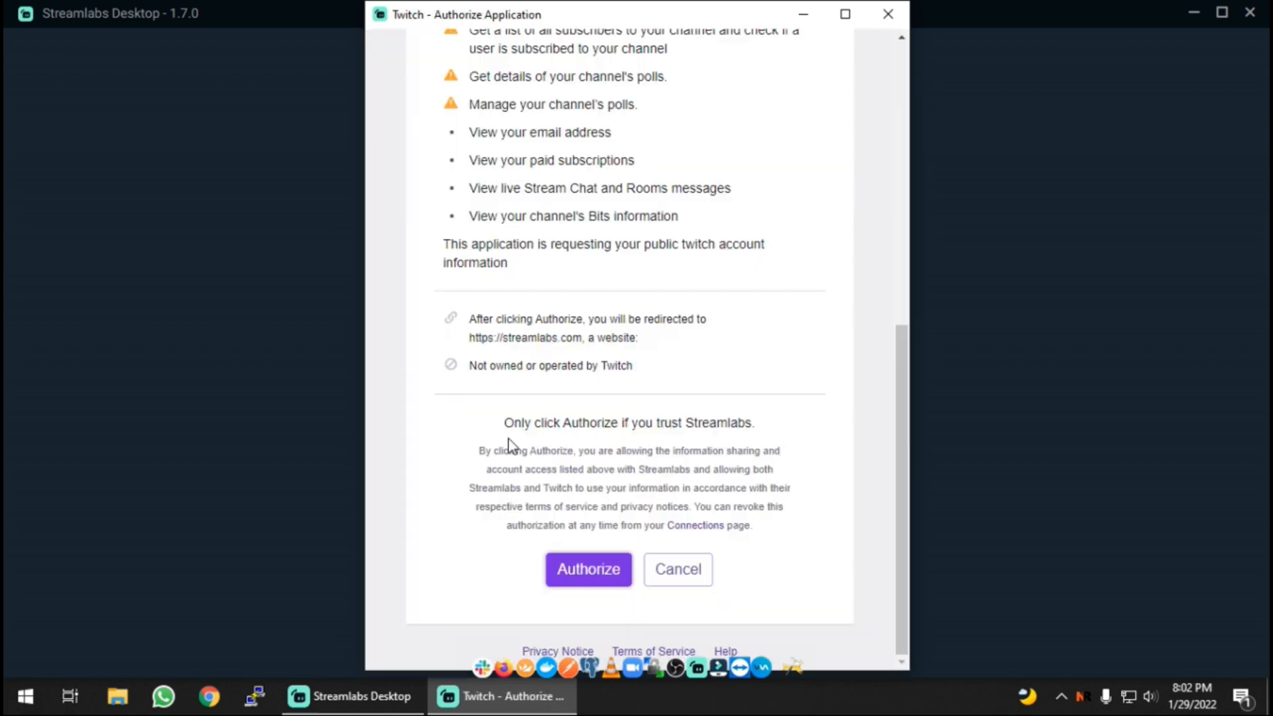
pyautogui.moveTo(550, 183)
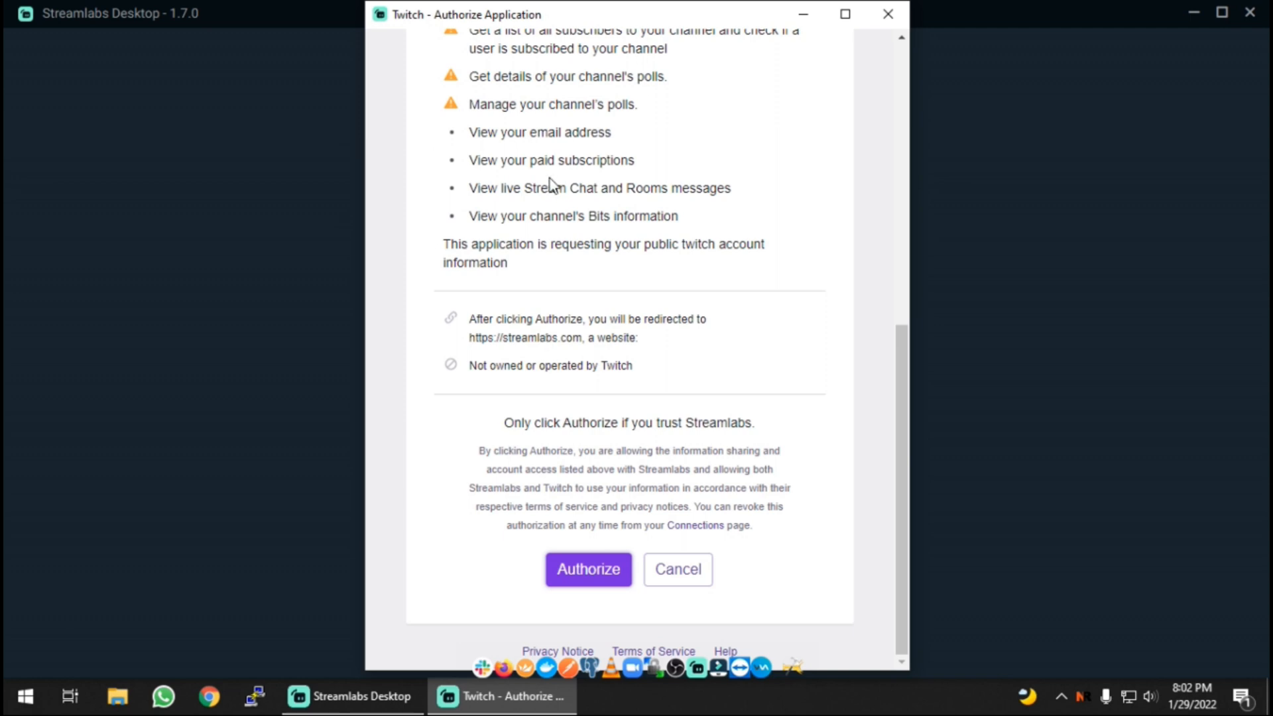
pyautogui.moveTo(543, 374)
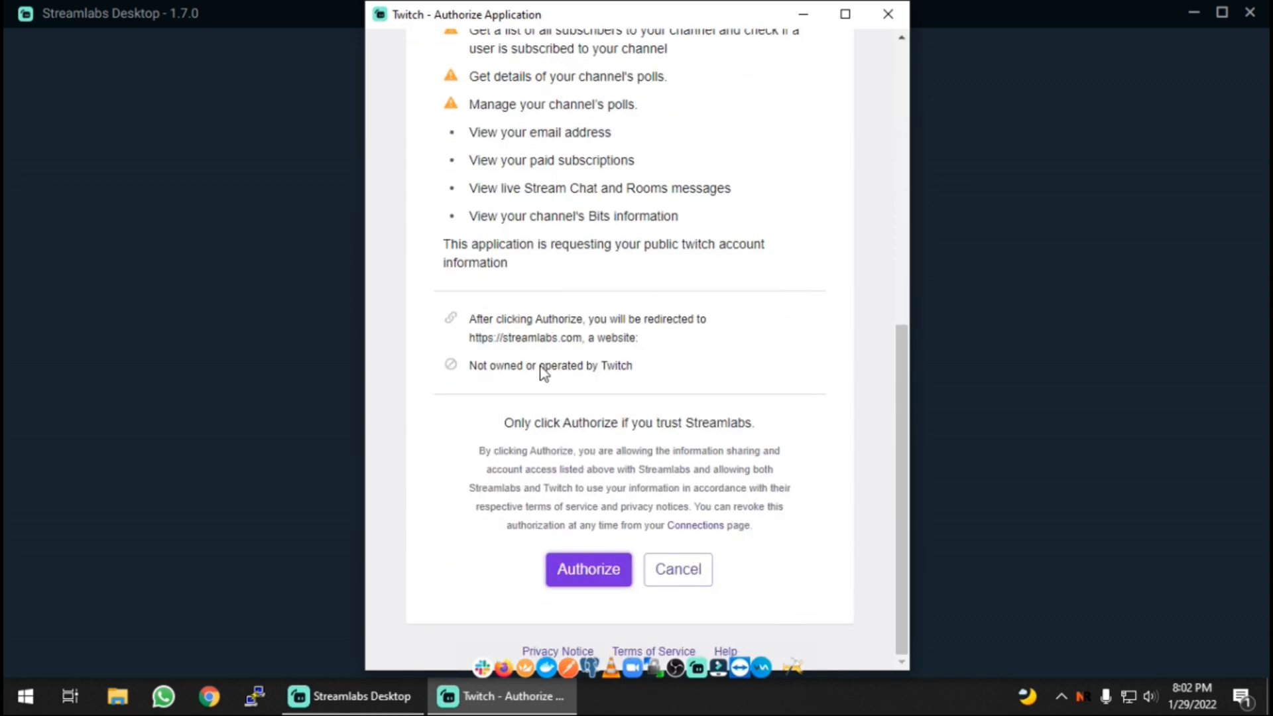
pyautogui.moveTo(591, 580)
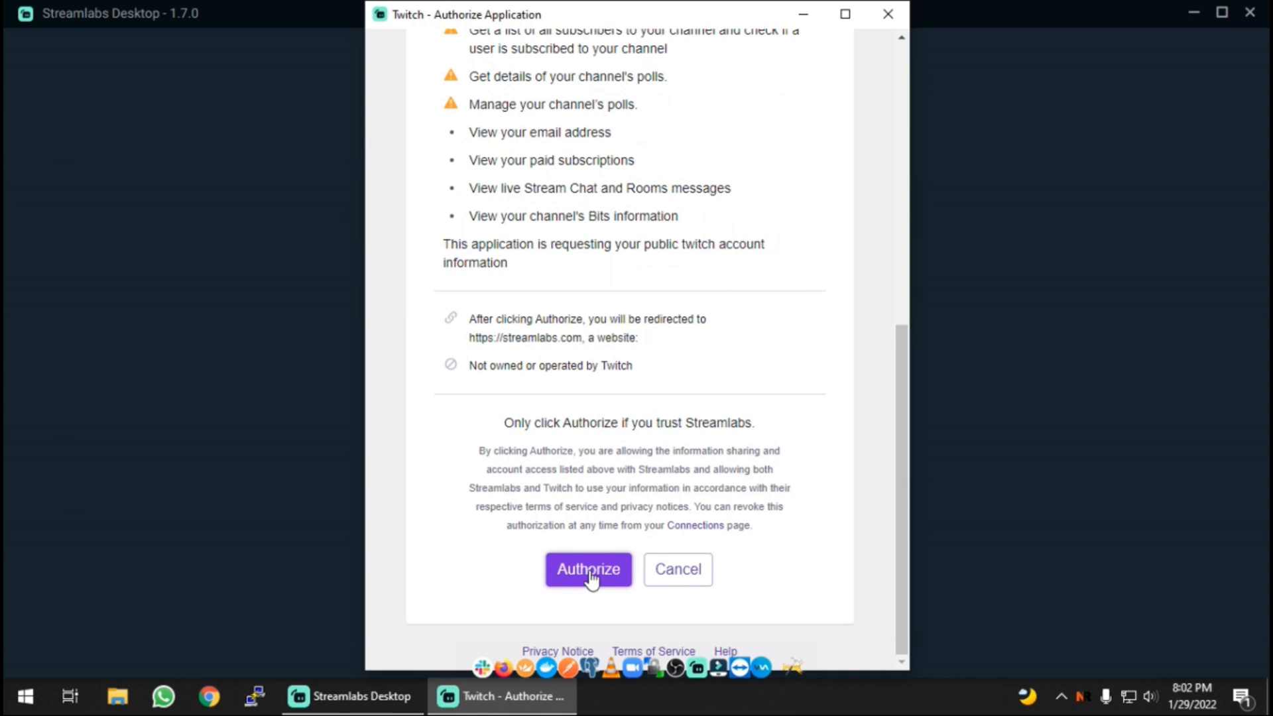
pyautogui.moveTo(538, 218)
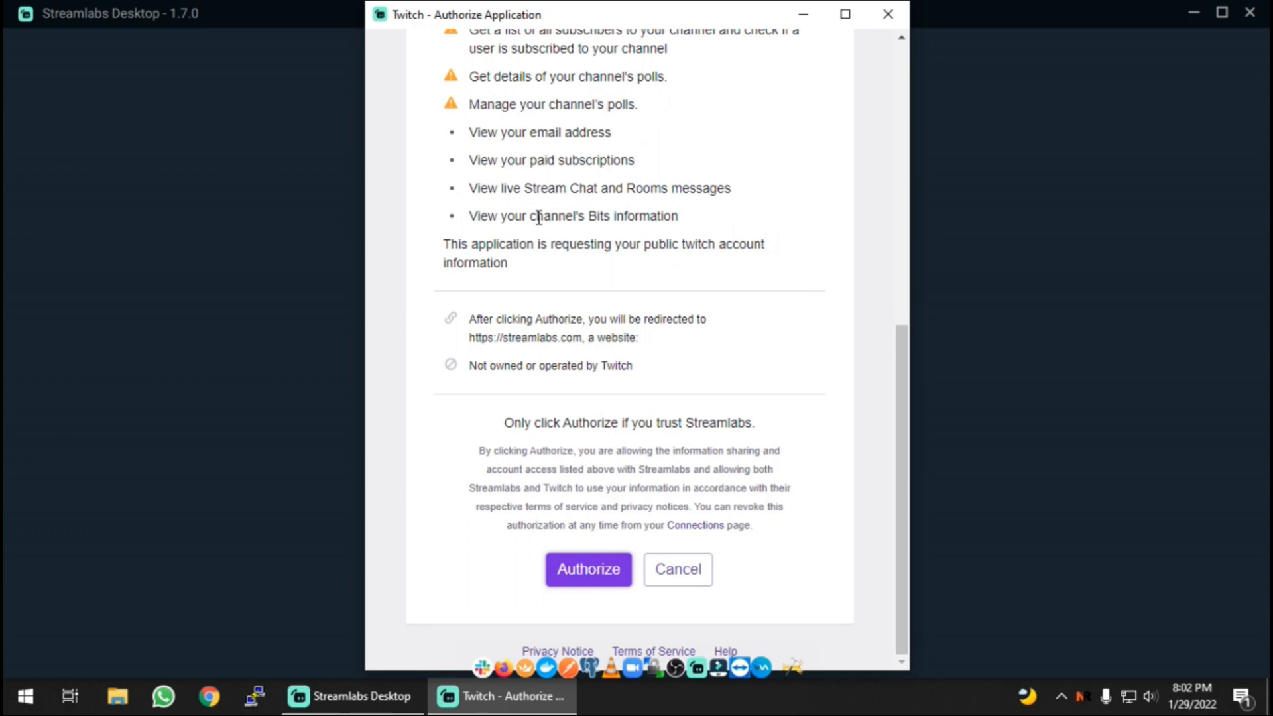
pyautogui.moveTo(547, 261)
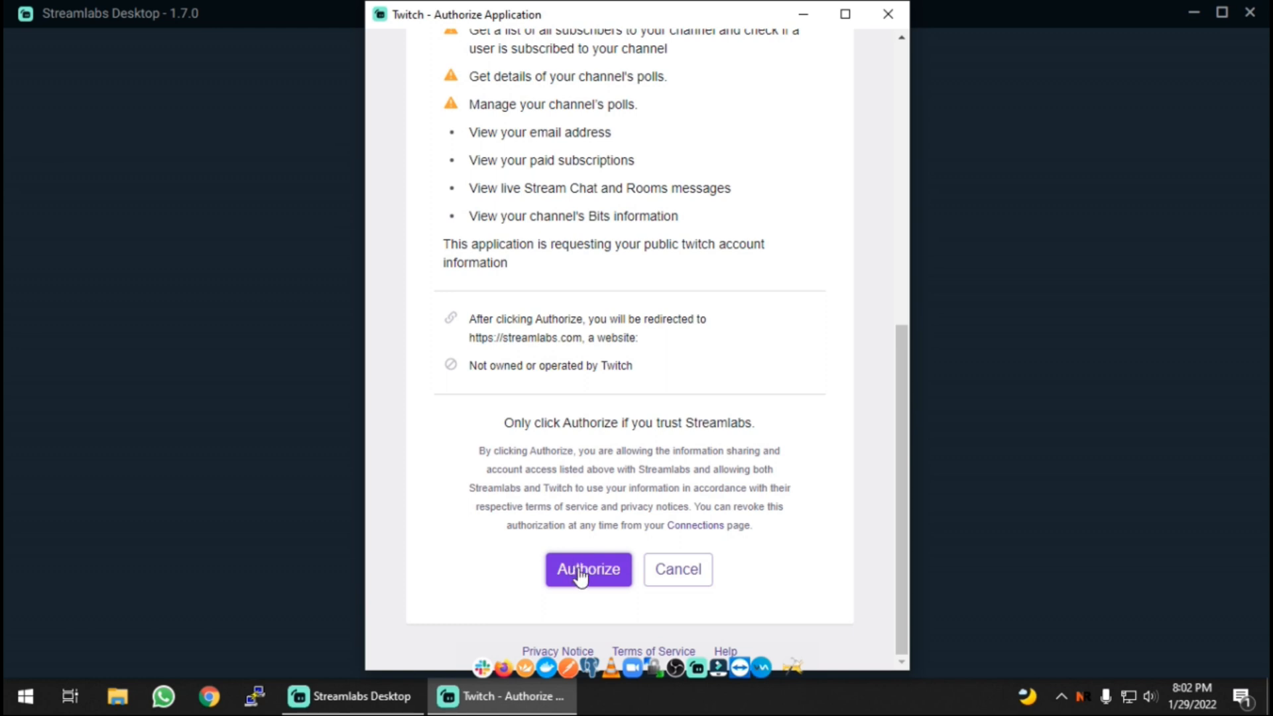
pyautogui.click(588, 569)
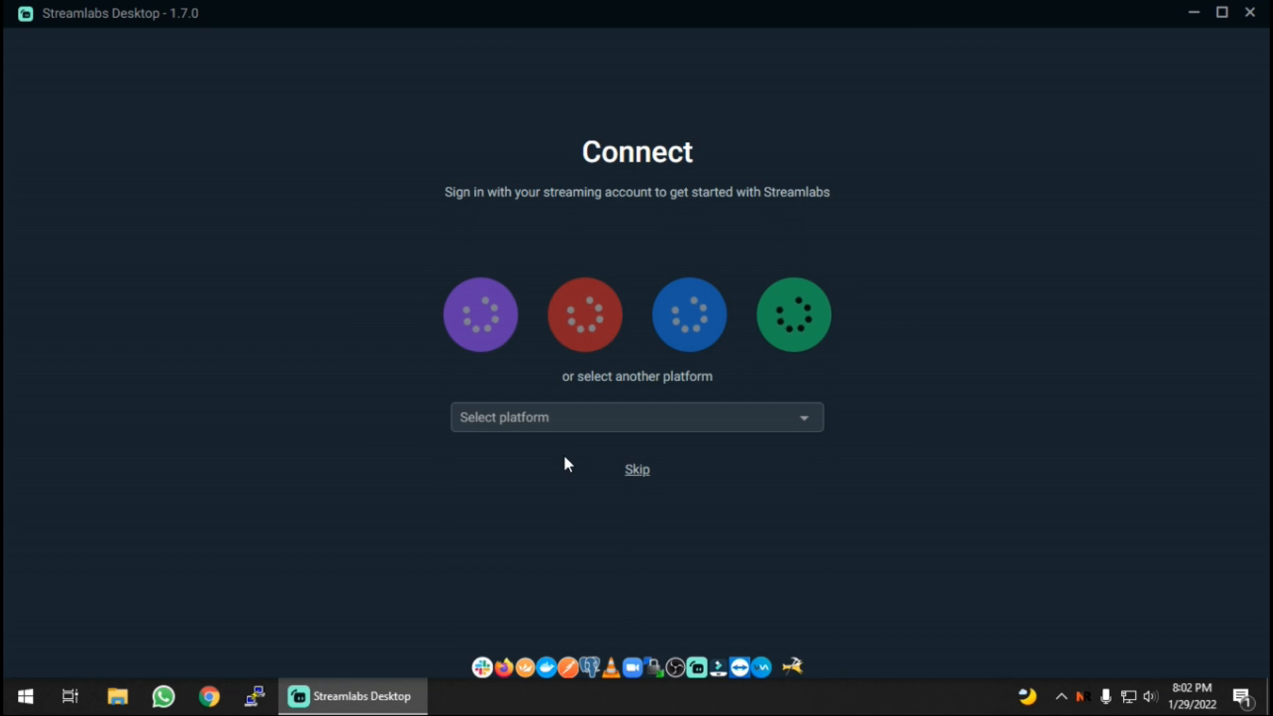
# Continue into the editor with the Twitch scene collection loaded
pyautogui.click(637, 470)
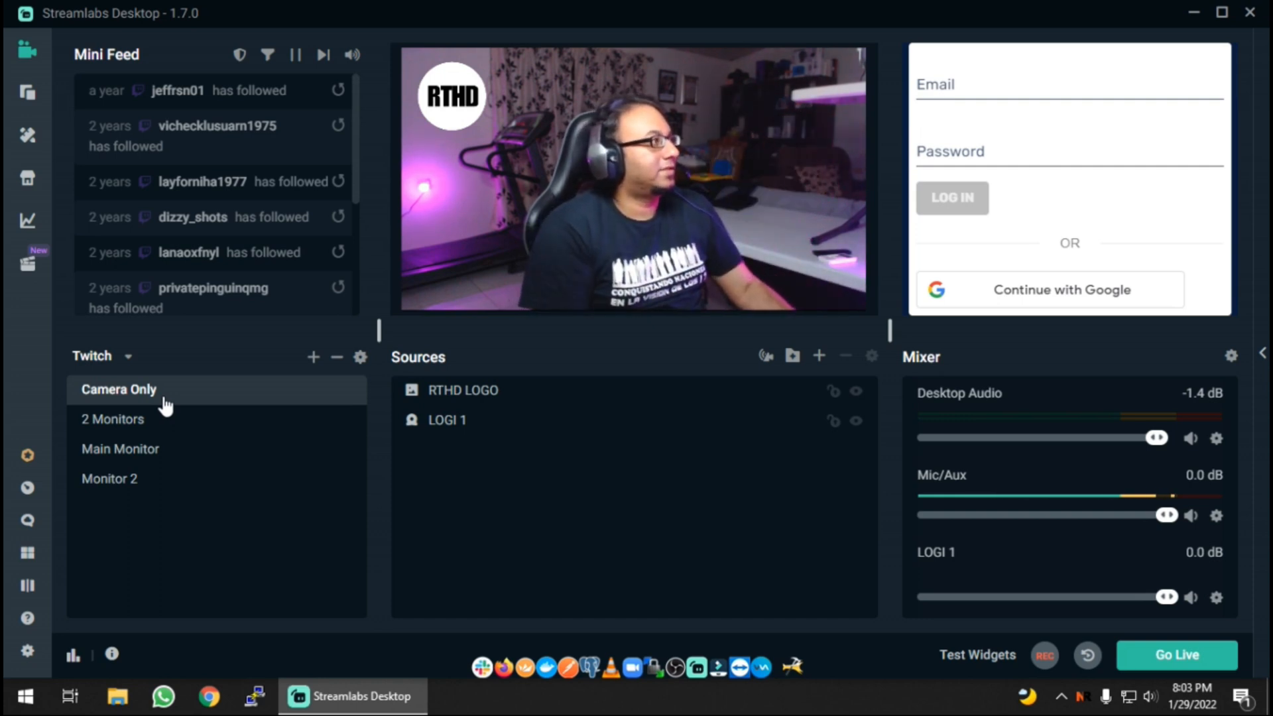
pyautogui.moveTo(398, 366)
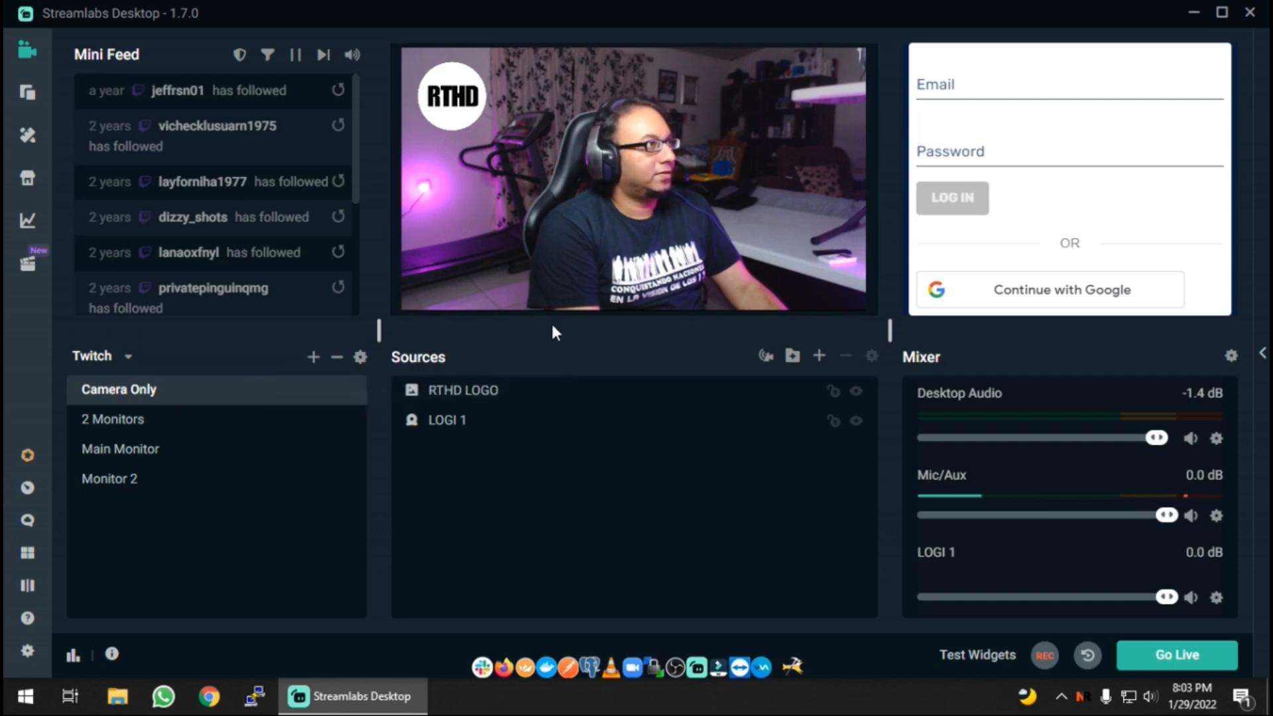
pyautogui.moveTo(504, 394)
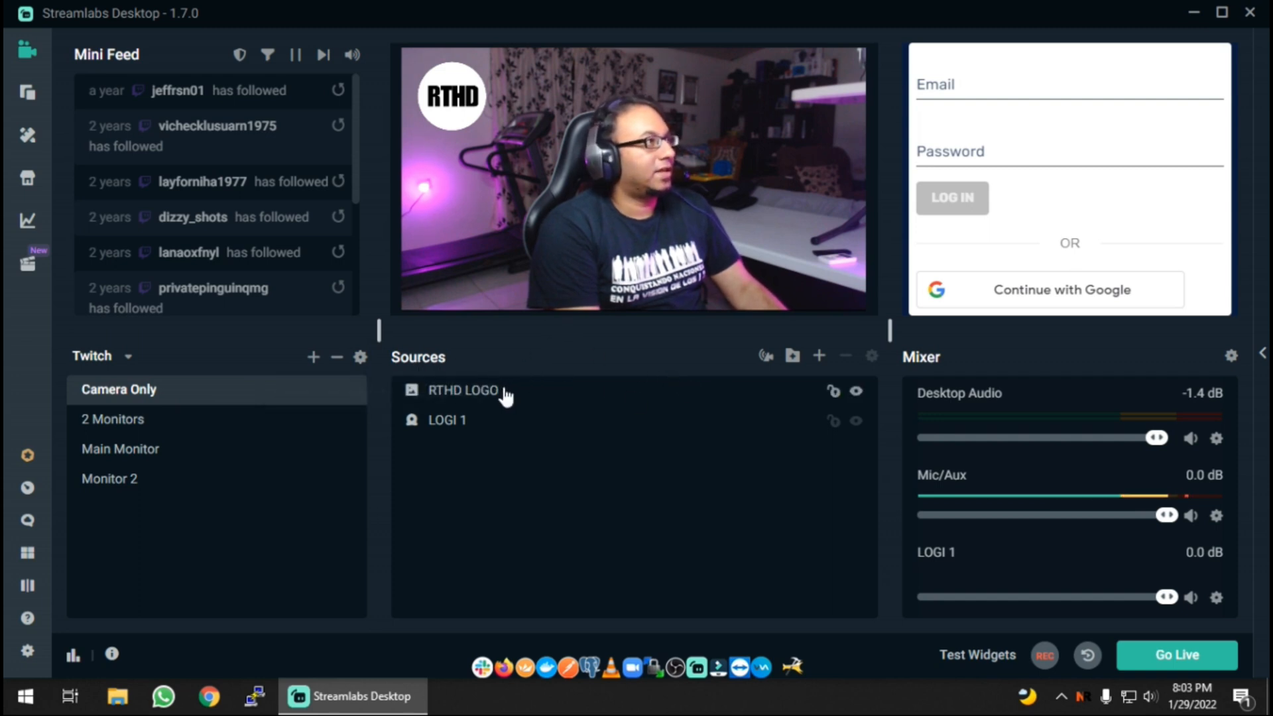
pyautogui.moveTo(469, 256)
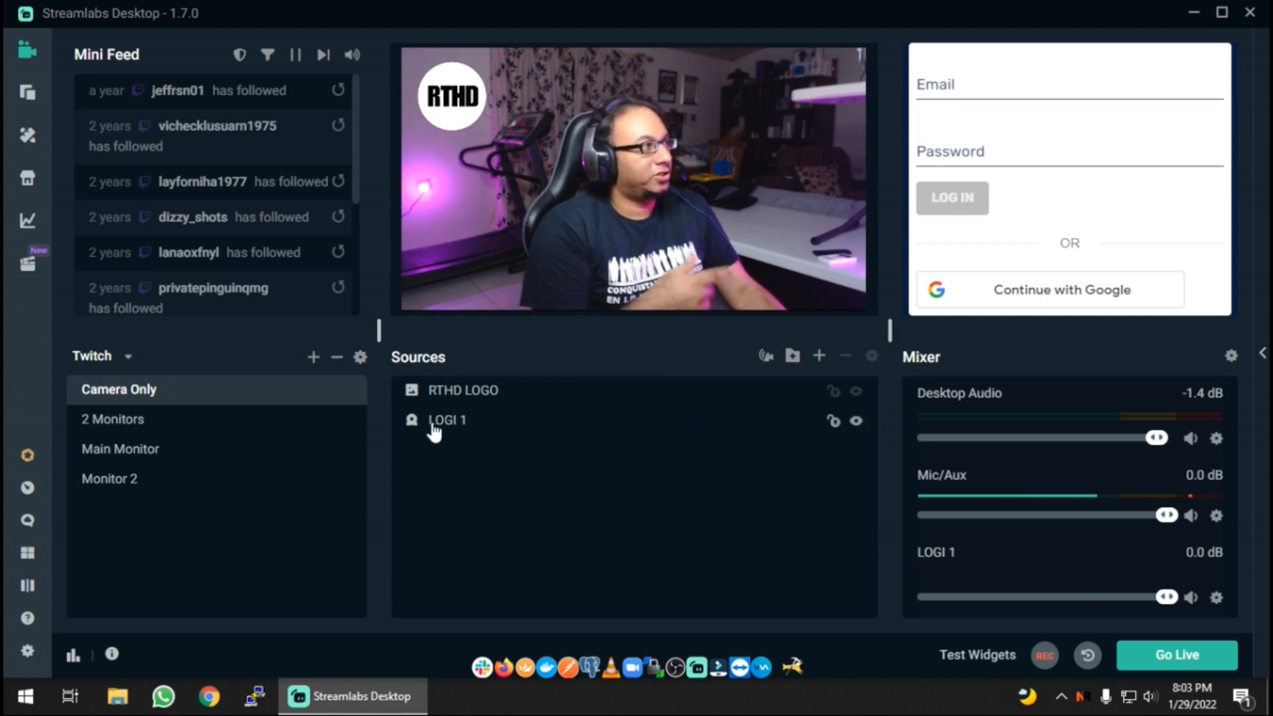
pyautogui.moveTo(679, 406)
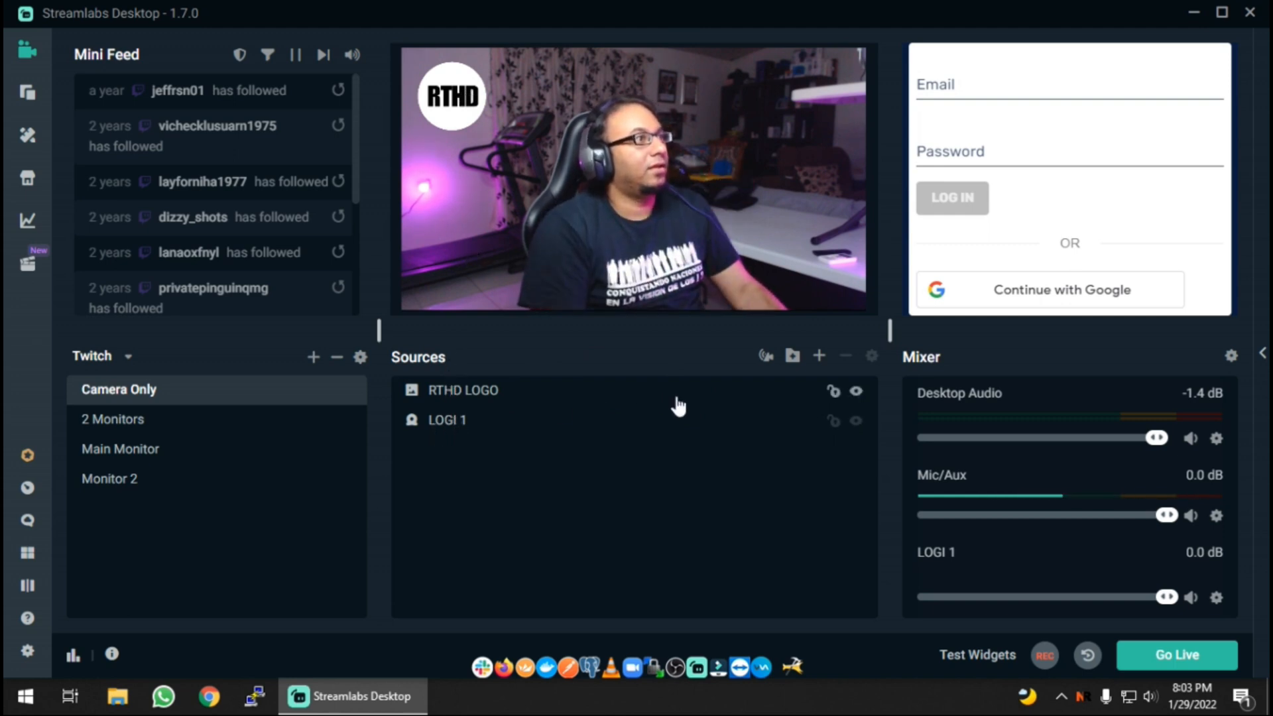
pyautogui.moveTo(819, 355)
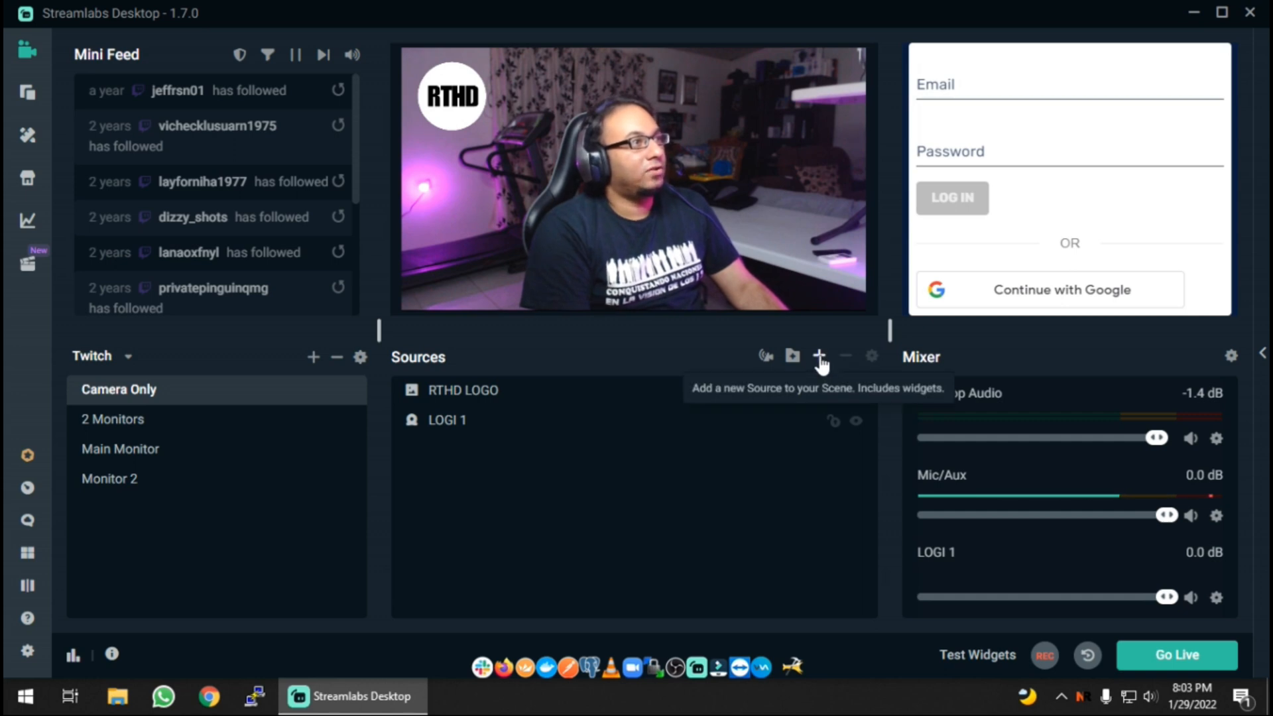
# Add a new source to the scene, choosing the Chatbox widget from the Widgets list
pyautogui.click(818, 357)
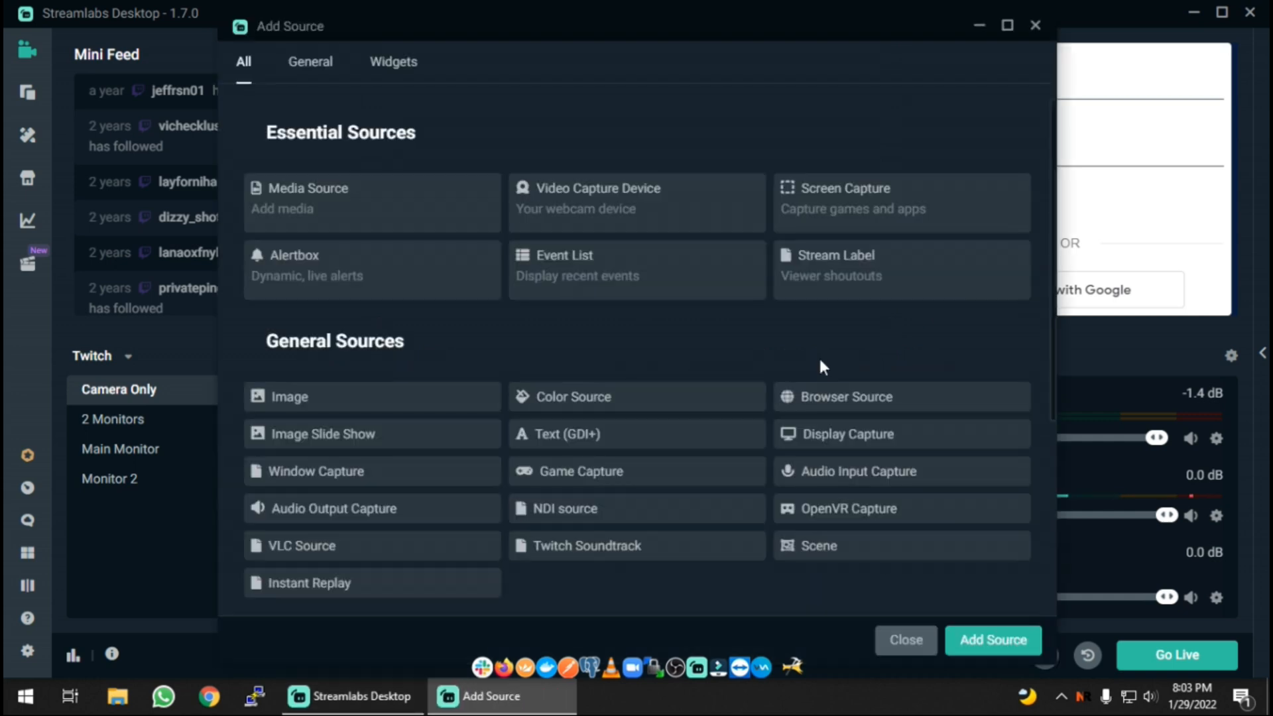
pyautogui.moveTo(524, 136)
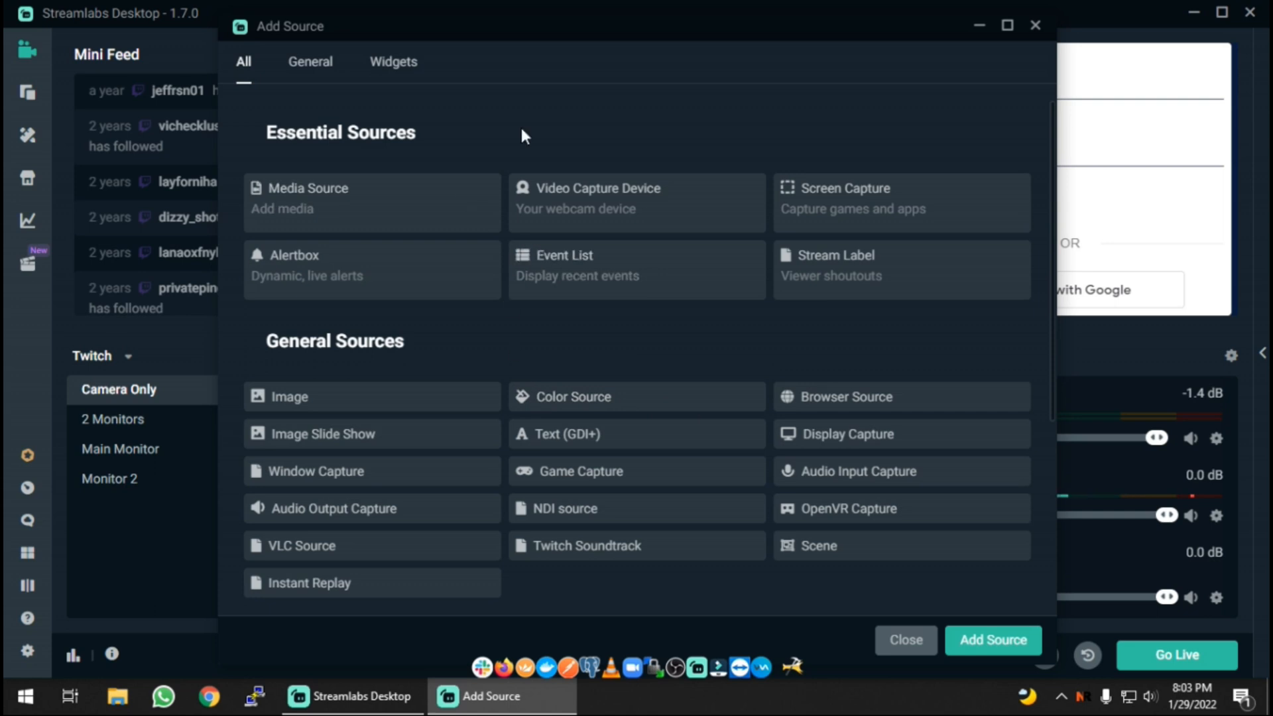
pyautogui.moveTo(341, 97)
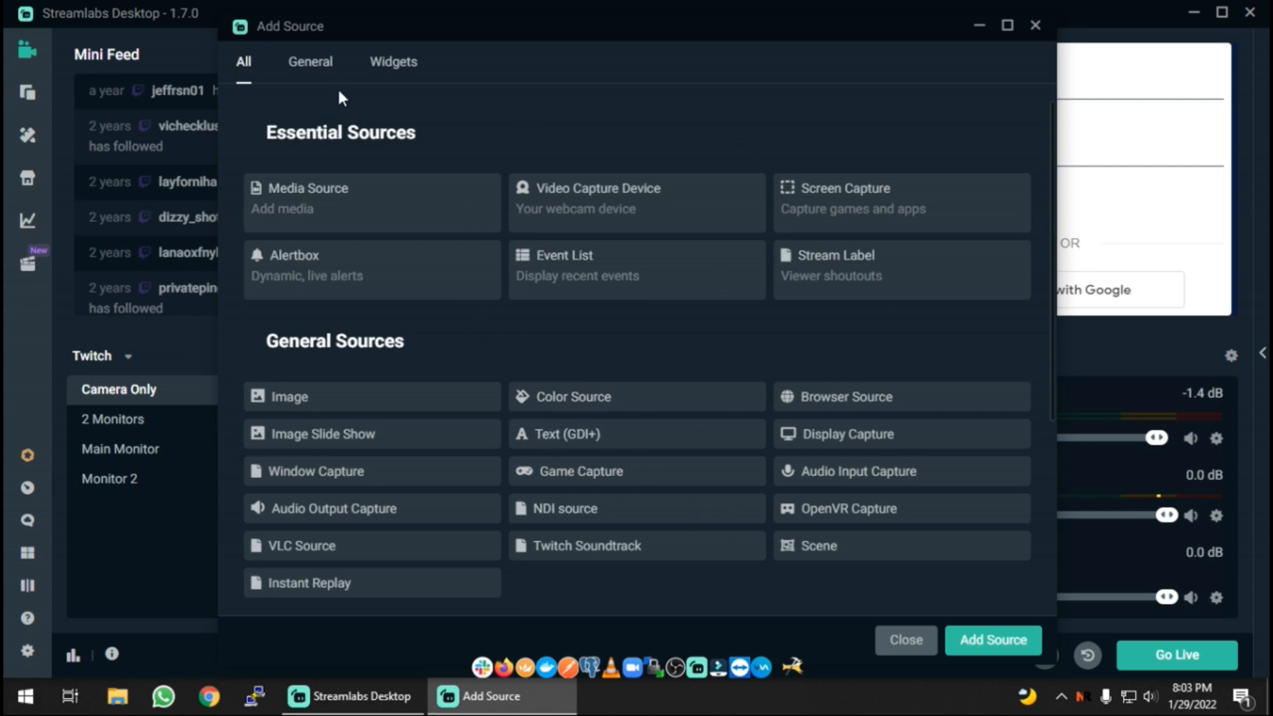
pyautogui.moveTo(394, 62)
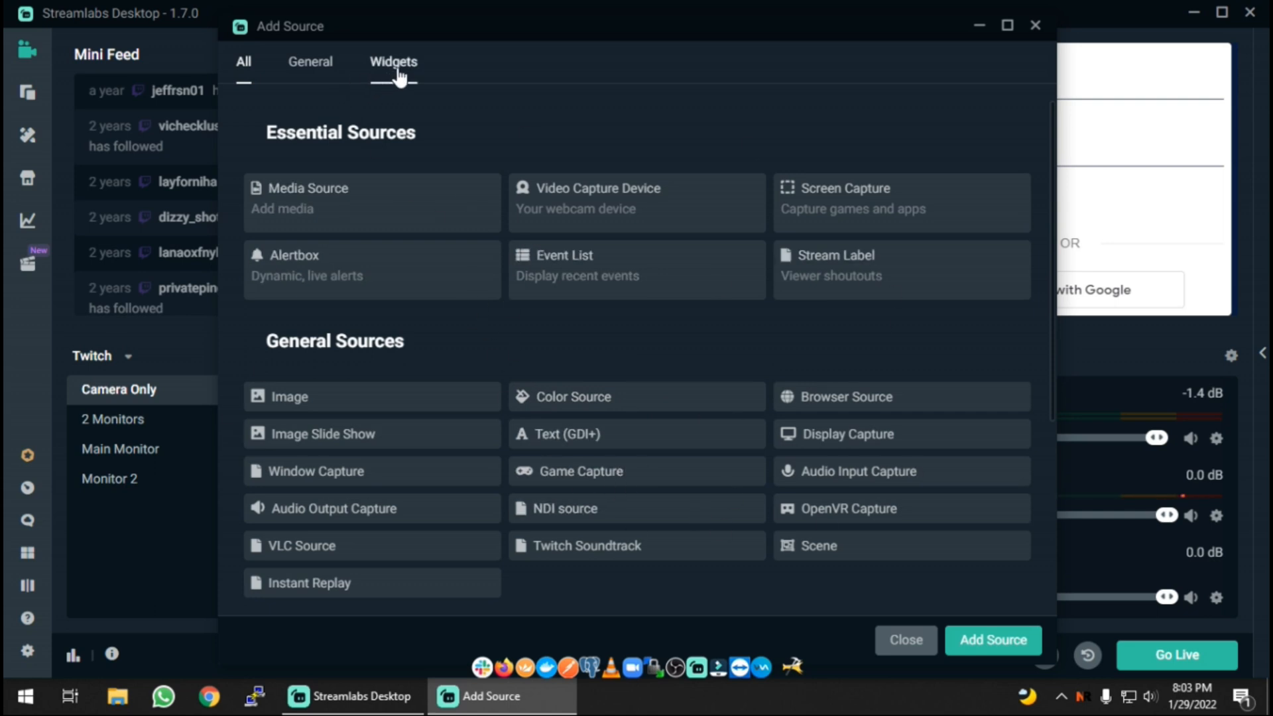
pyautogui.click(392, 62)
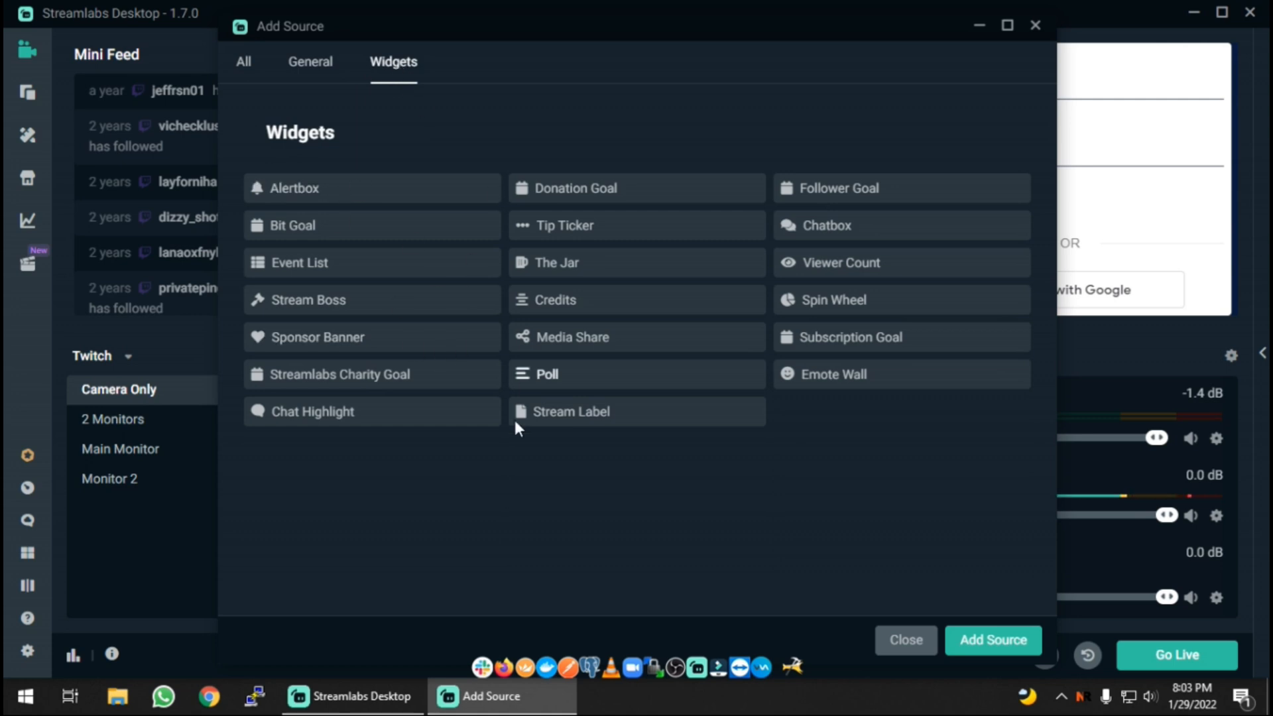
pyautogui.moveTo(662, 404)
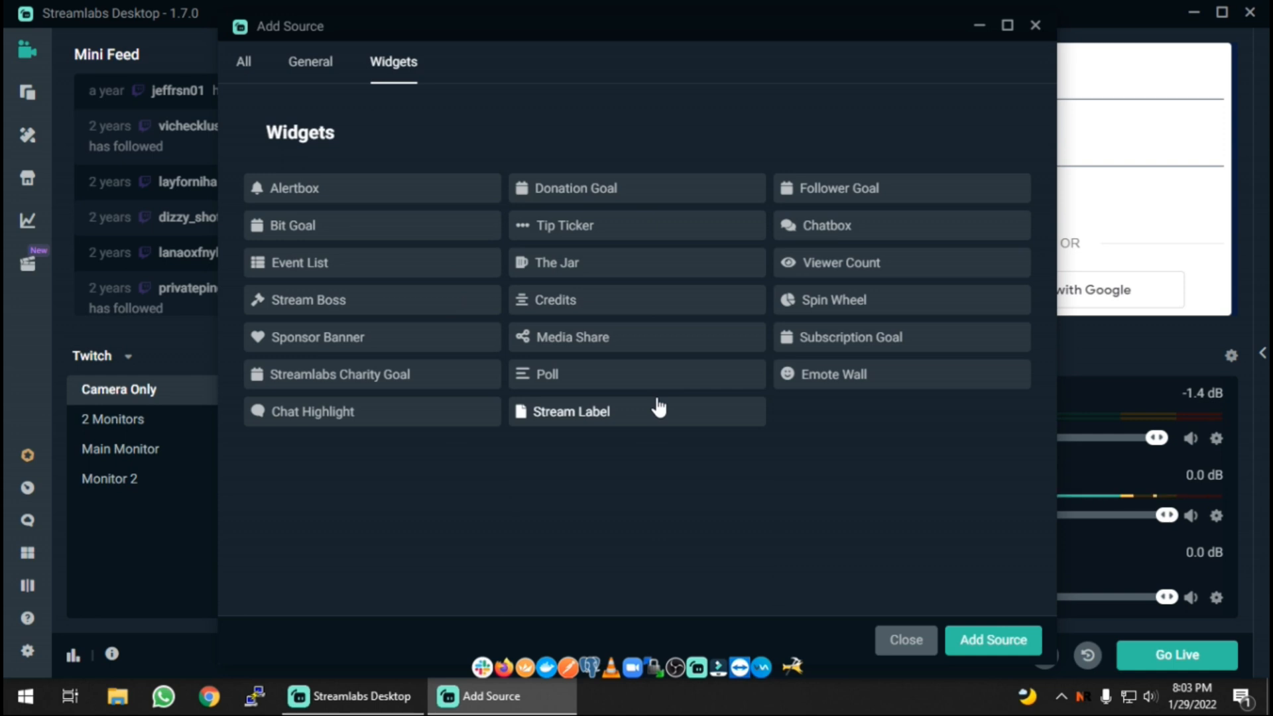
pyautogui.moveTo(785, 286)
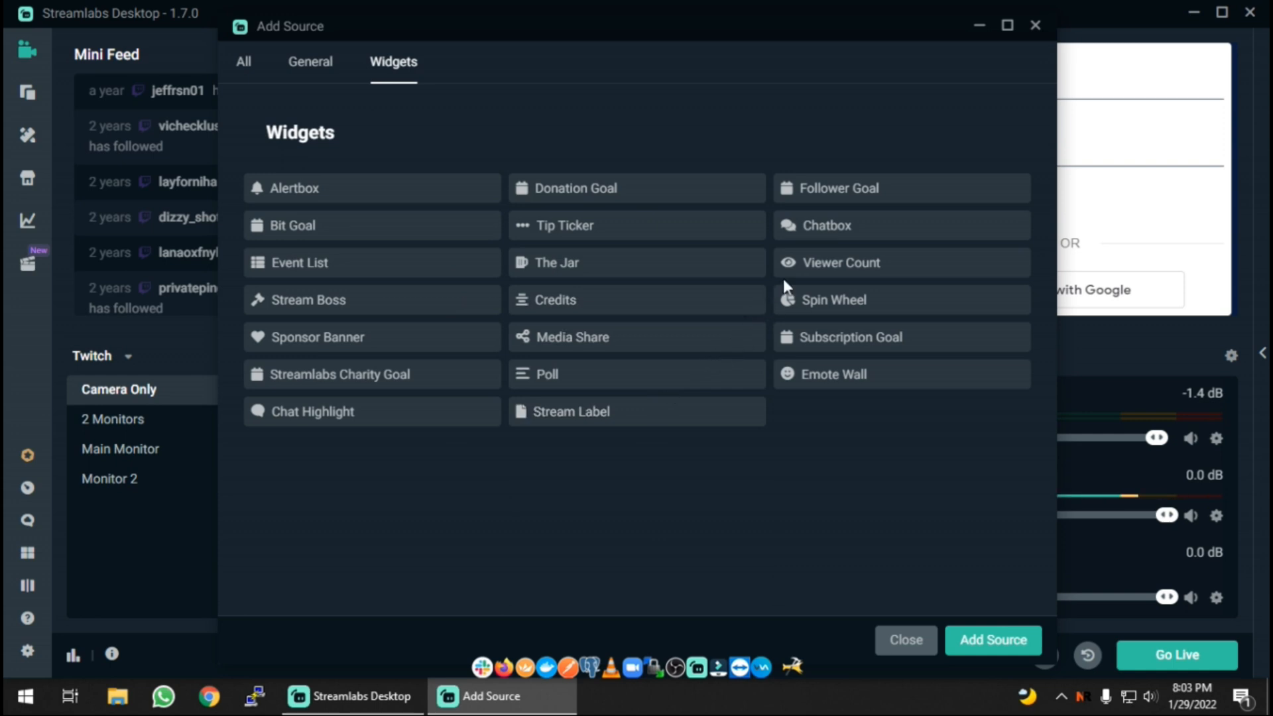
pyautogui.moveTo(828, 233)
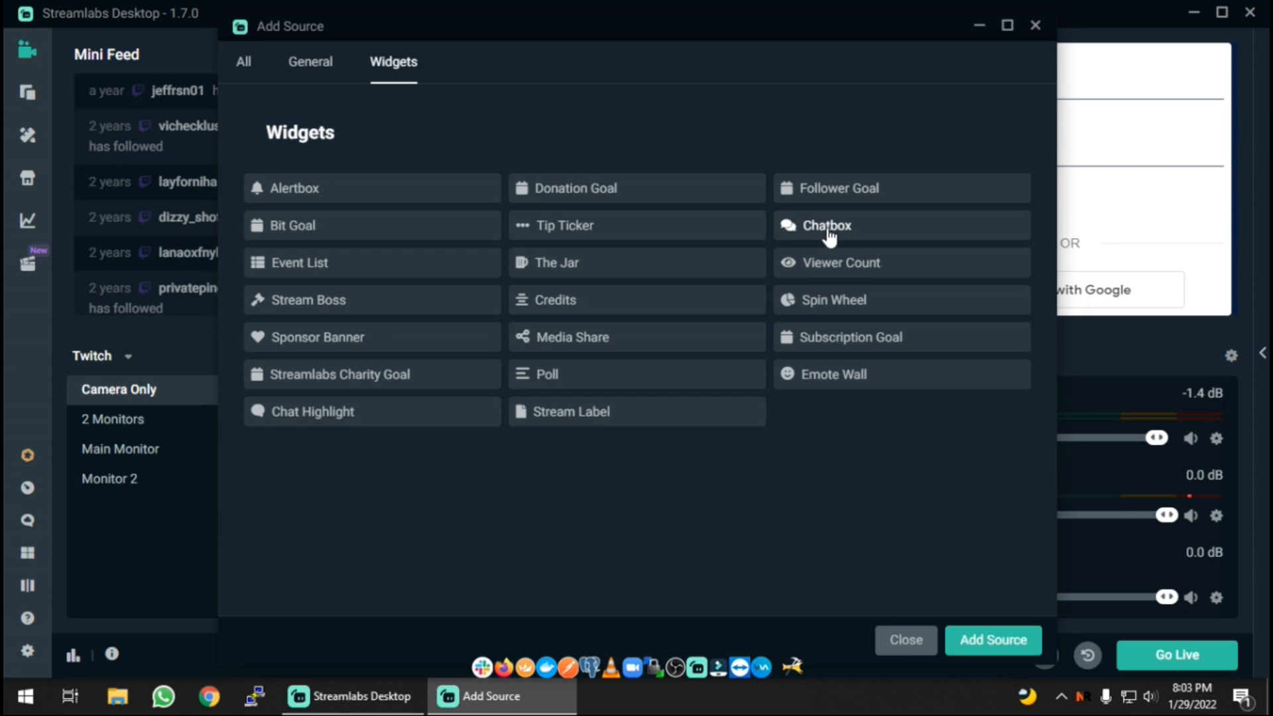
pyautogui.click(827, 225)
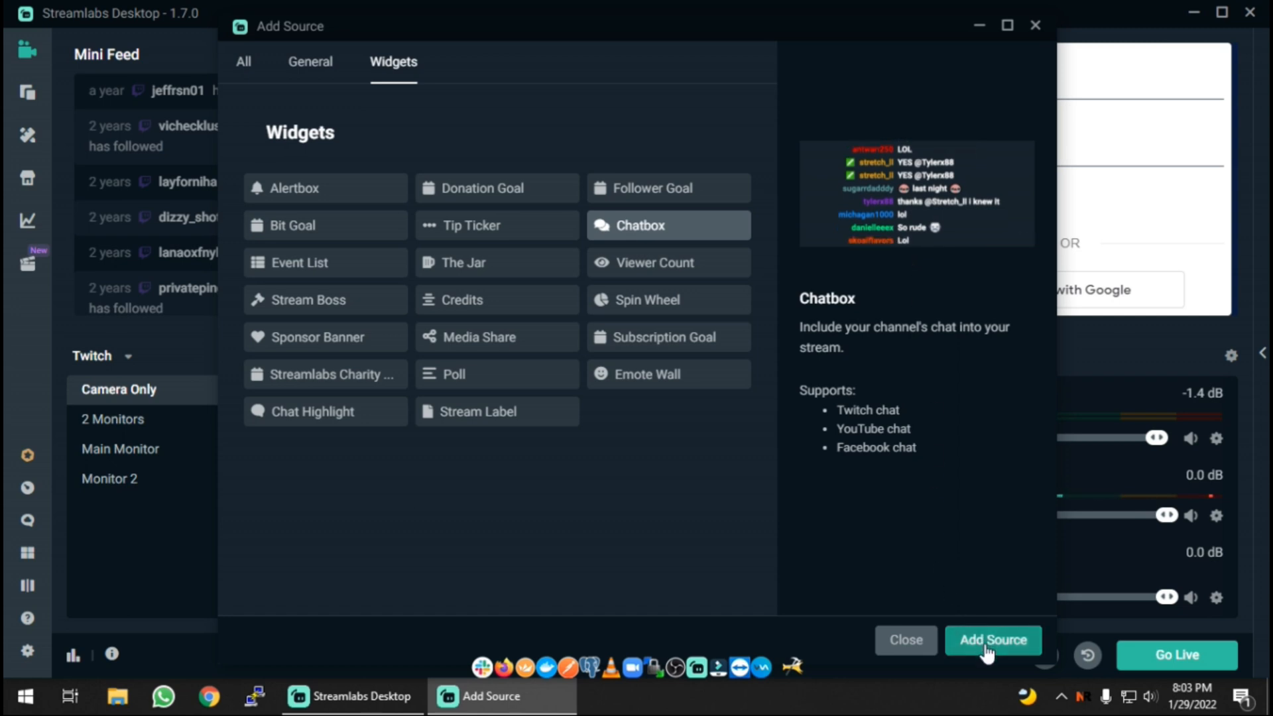
pyautogui.click(992, 640)
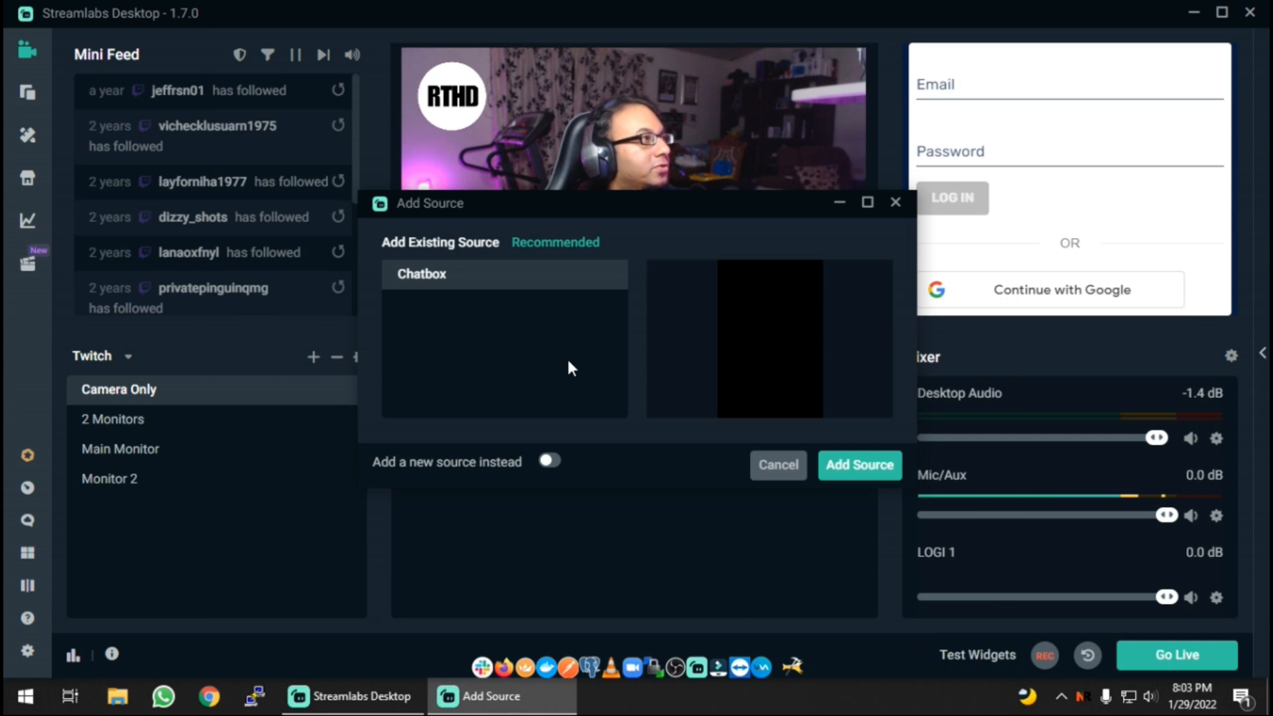
pyautogui.moveTo(495, 290)
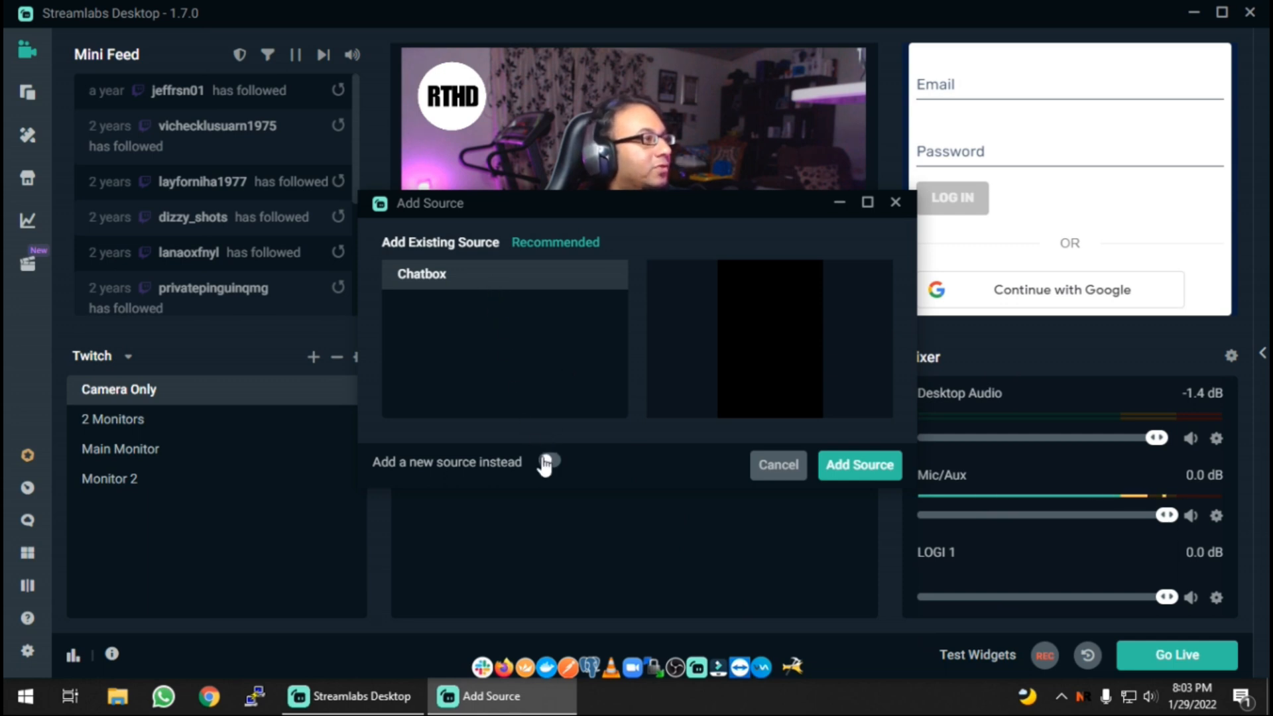
# Create a new source named 'Chatbox1' instead of reusing the existing Chatbox
pyautogui.click(550, 462)
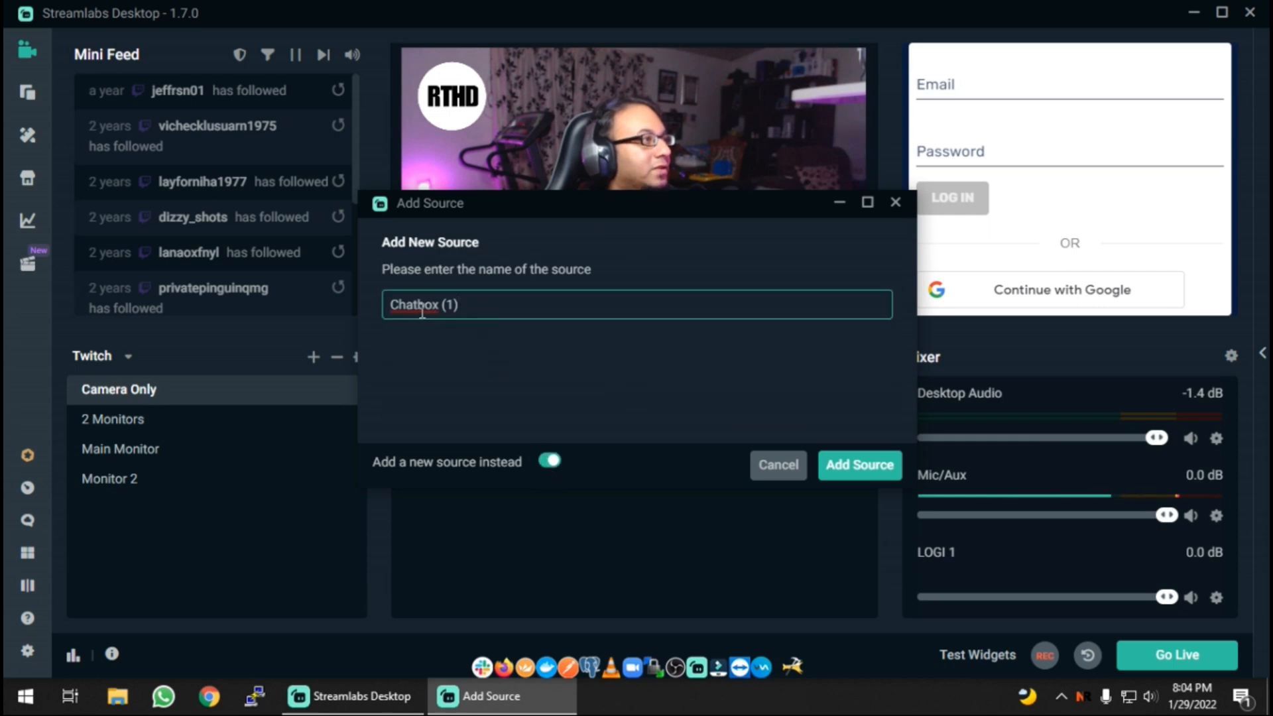
pyautogui.write('Chatbox1')
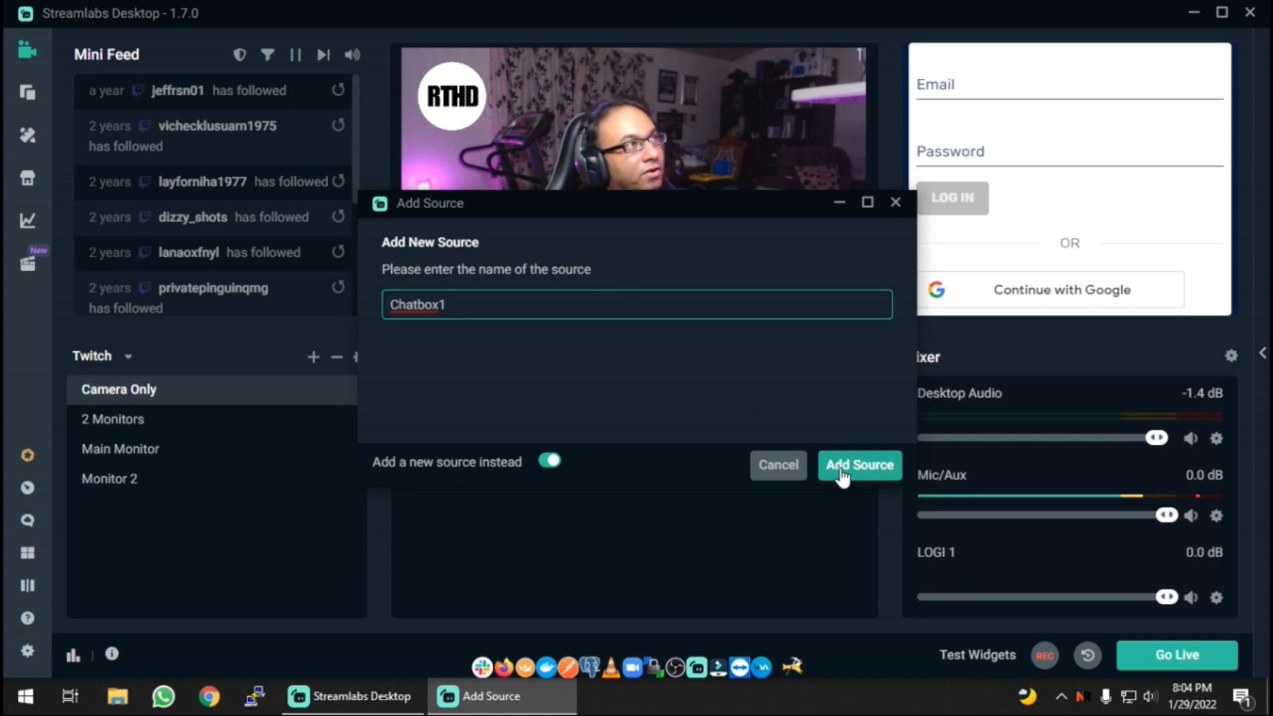
pyautogui.click(859, 464)
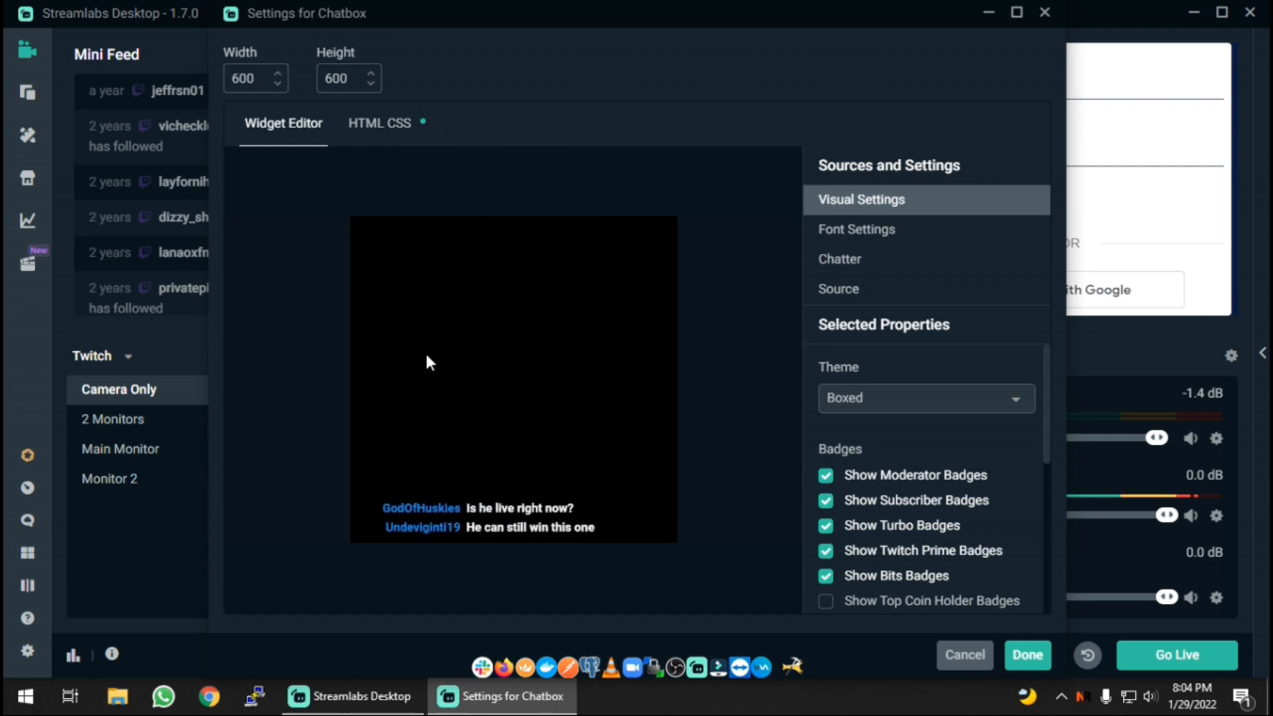
pyautogui.moveTo(620, 562)
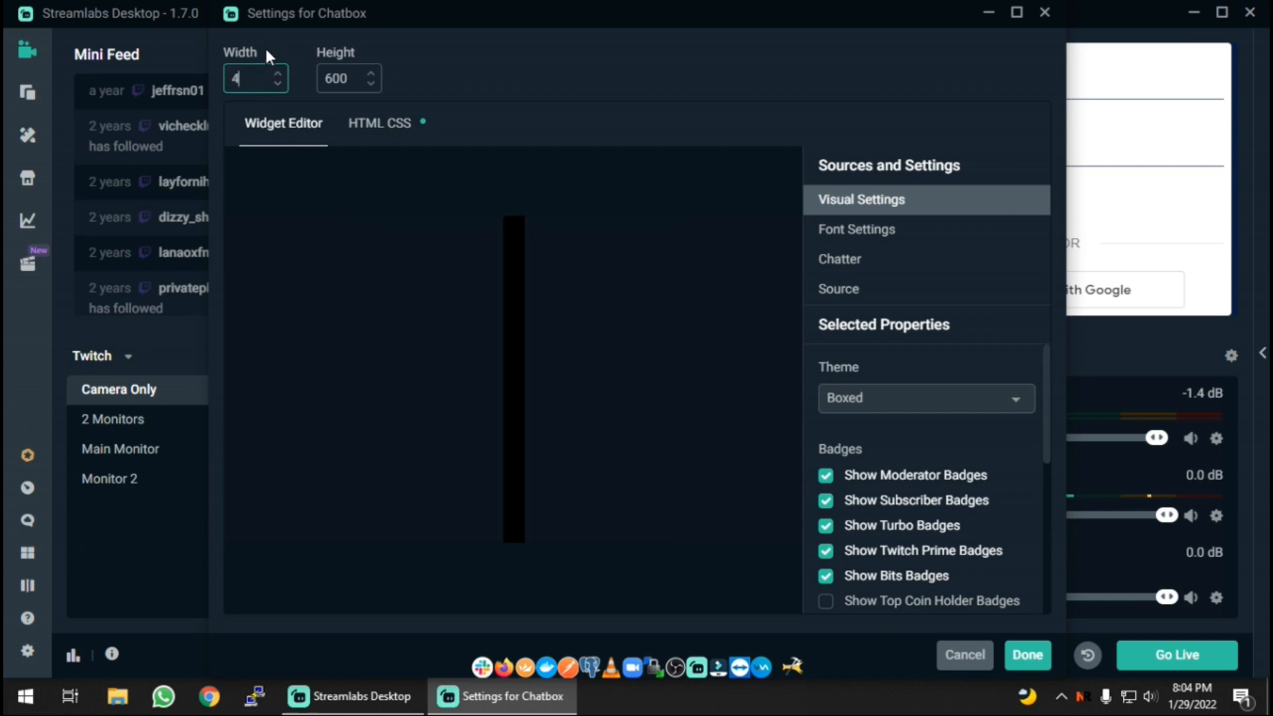
# Set the chat box width to 400, keeping height 600 and the Boxed theme
pyautogui.write('00')
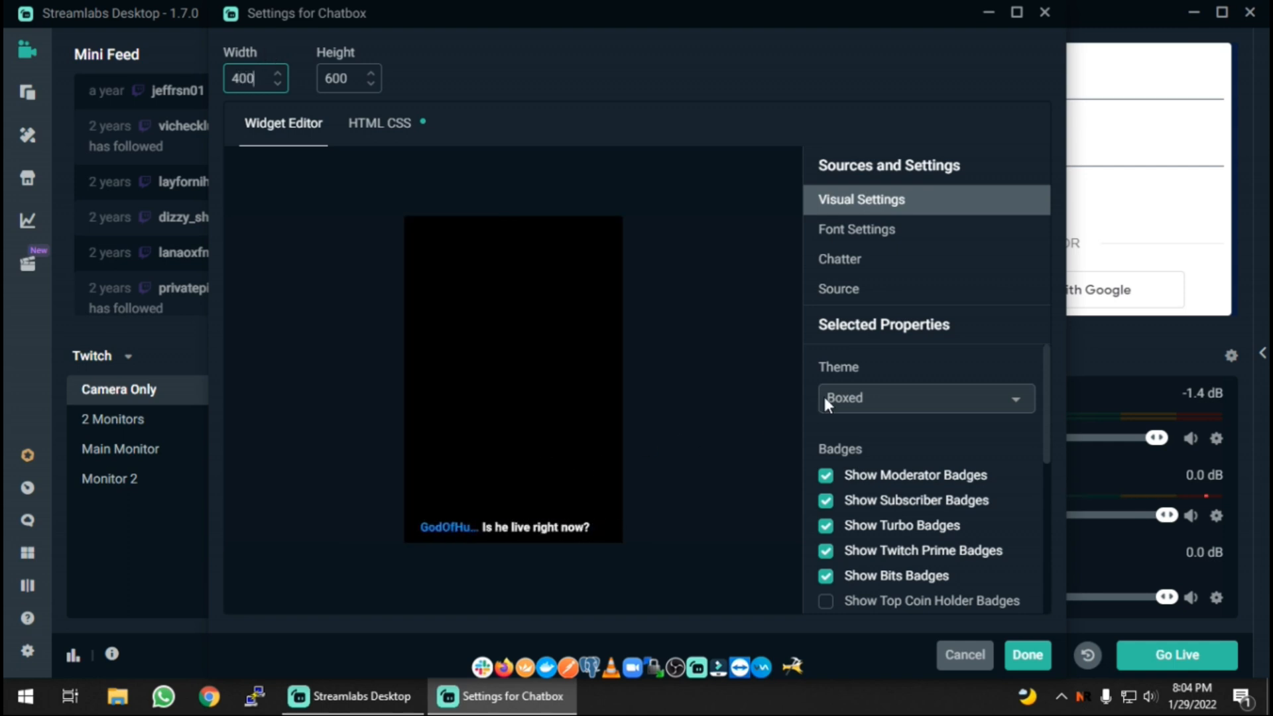
pyautogui.scroll(-3)
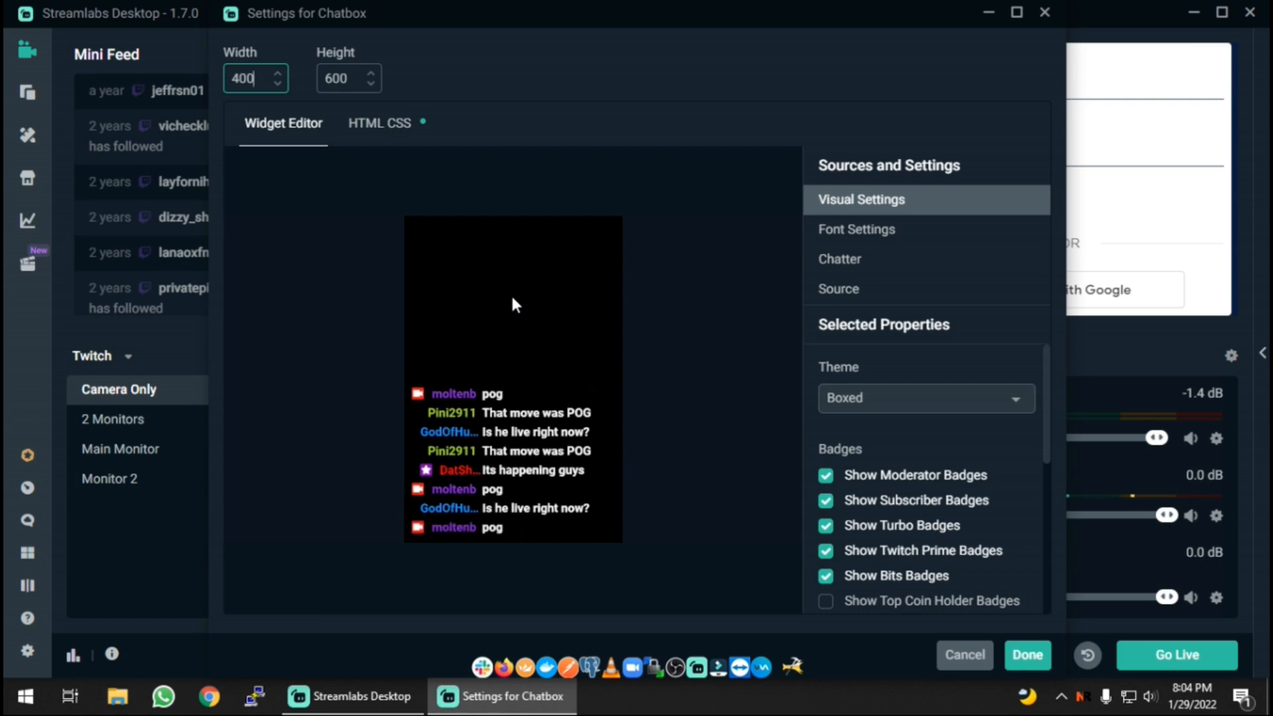
pyautogui.moveTo(586, 371)
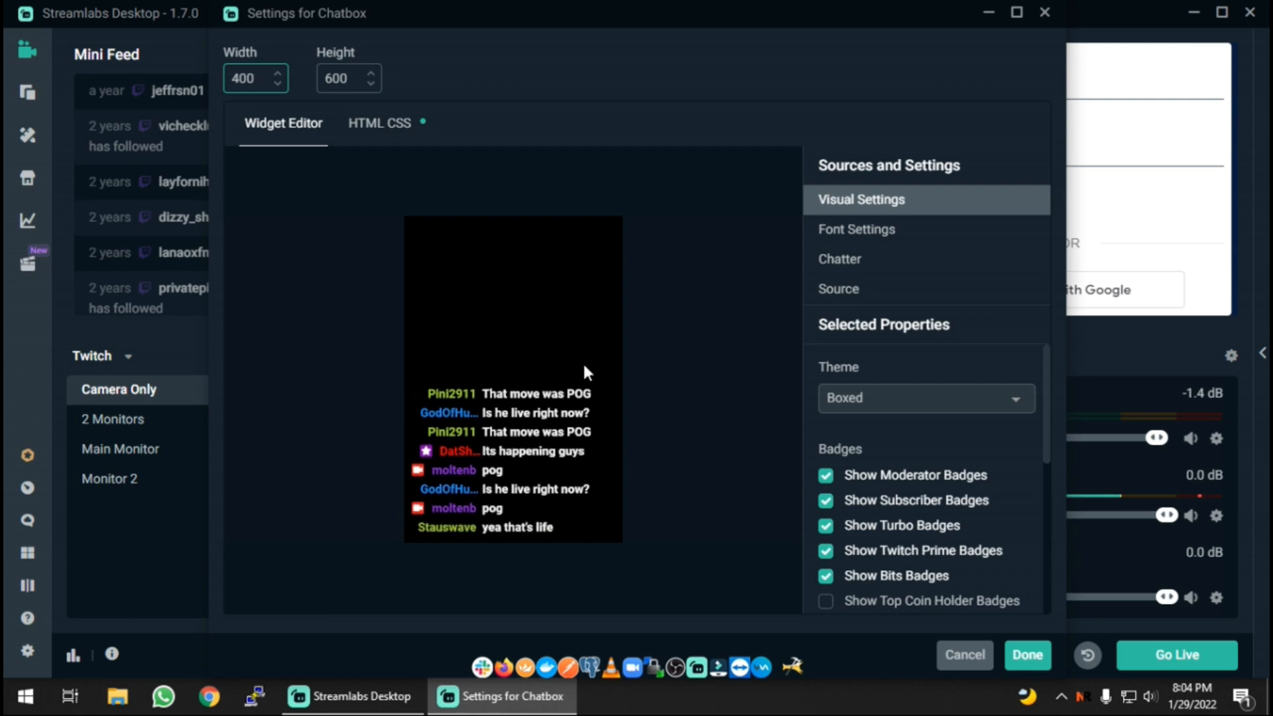
# Finish the chat box settings so Chatbox1 appears in the Camera Only scene
pyautogui.click(1027, 656)
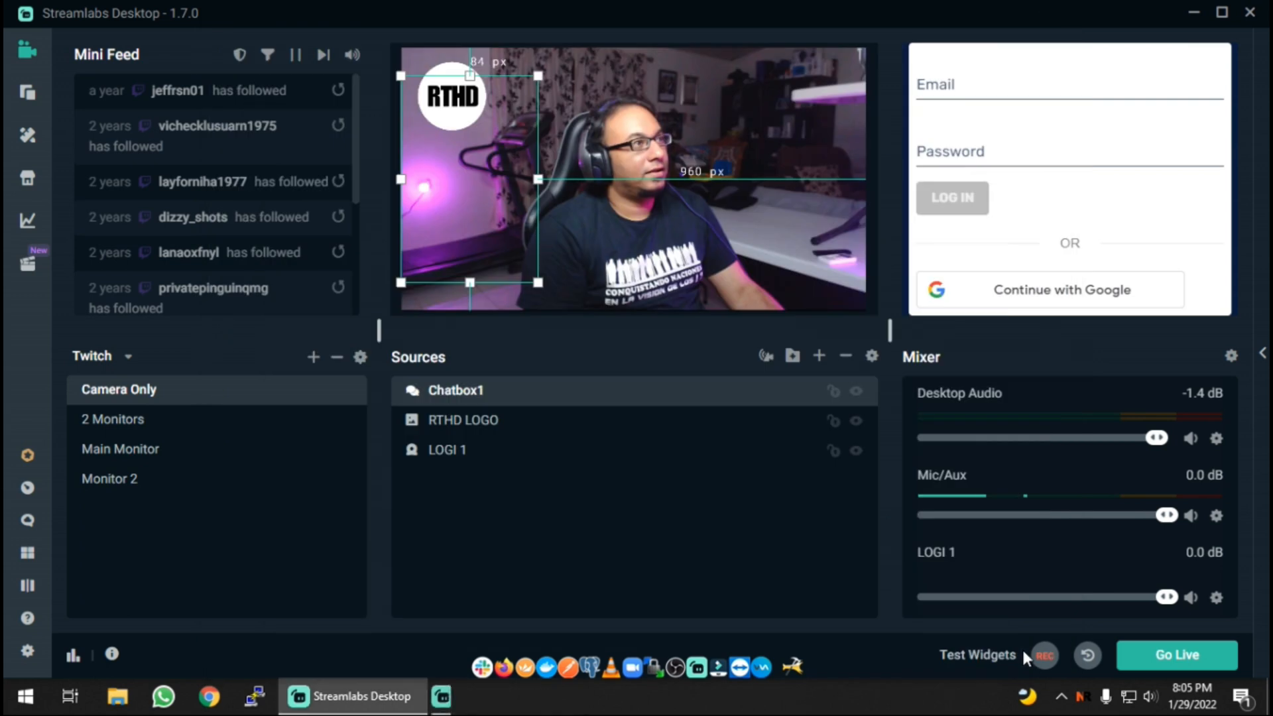
pyautogui.moveTo(459, 177)
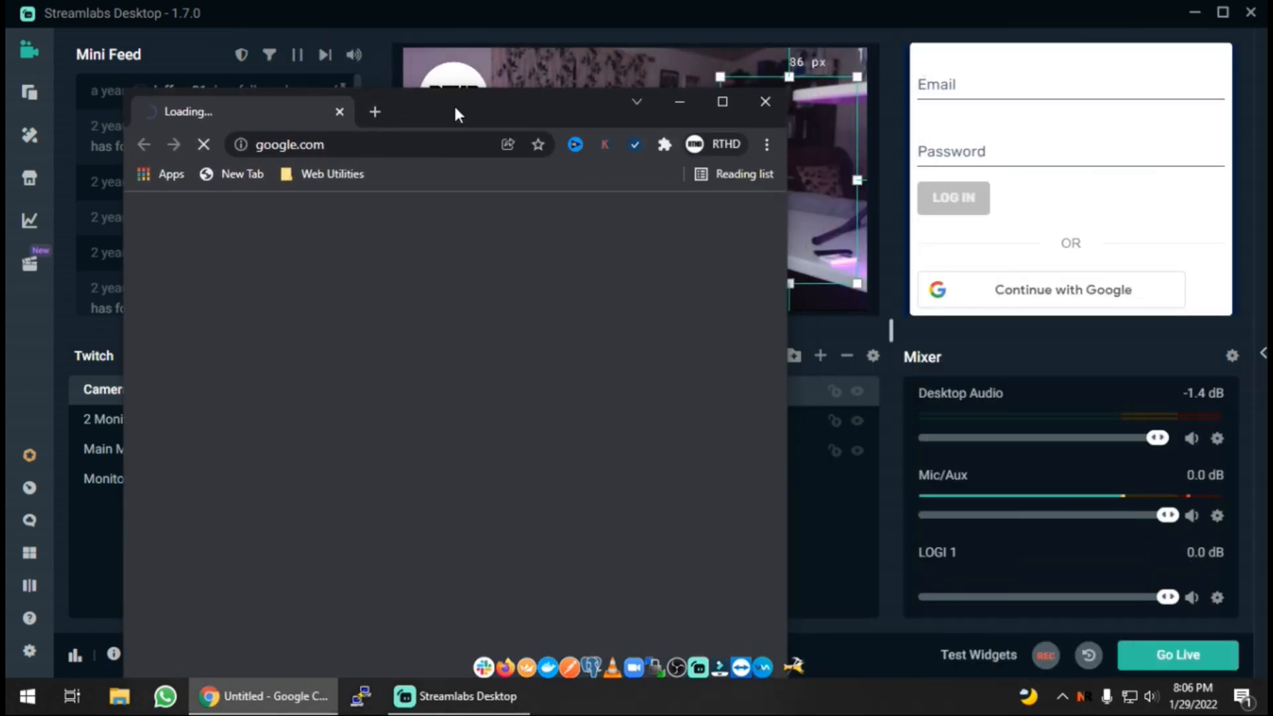
# Go to twitch.tv in Chrome and reach the Creator Dashboard's Stream Manager page
pyautogui.click(720, 102)
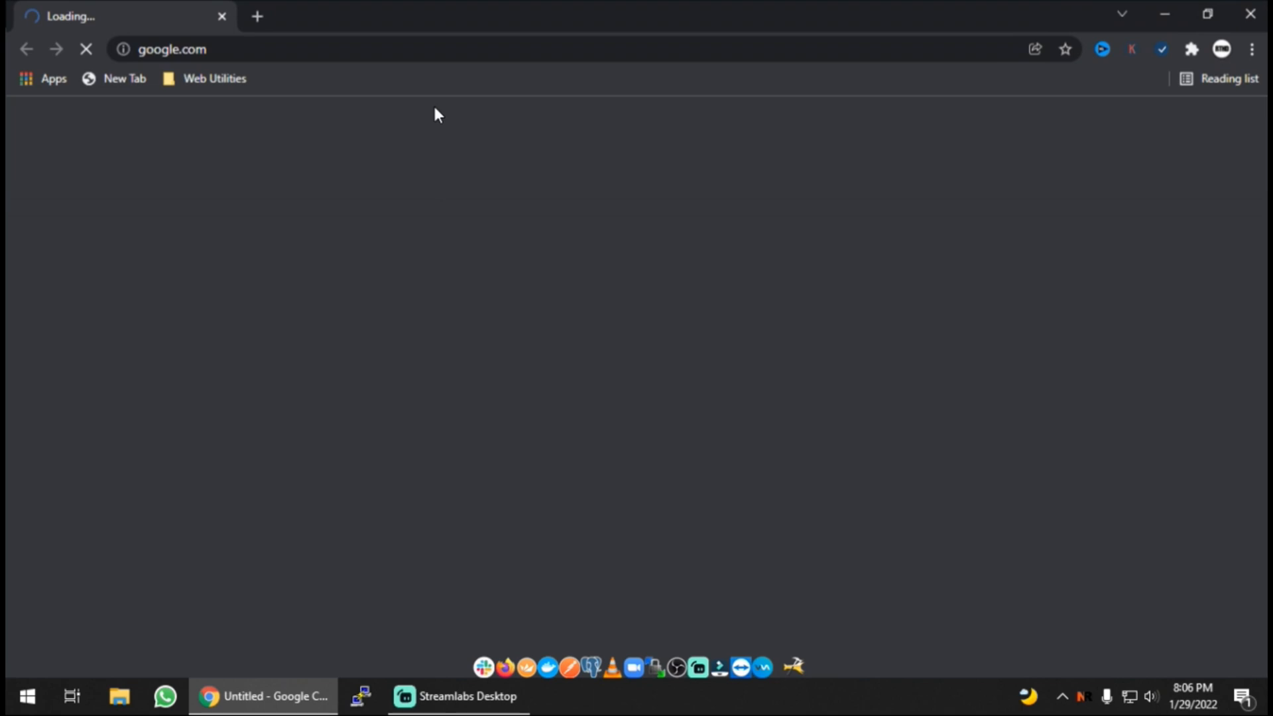
pyautogui.write('twitch.tv')
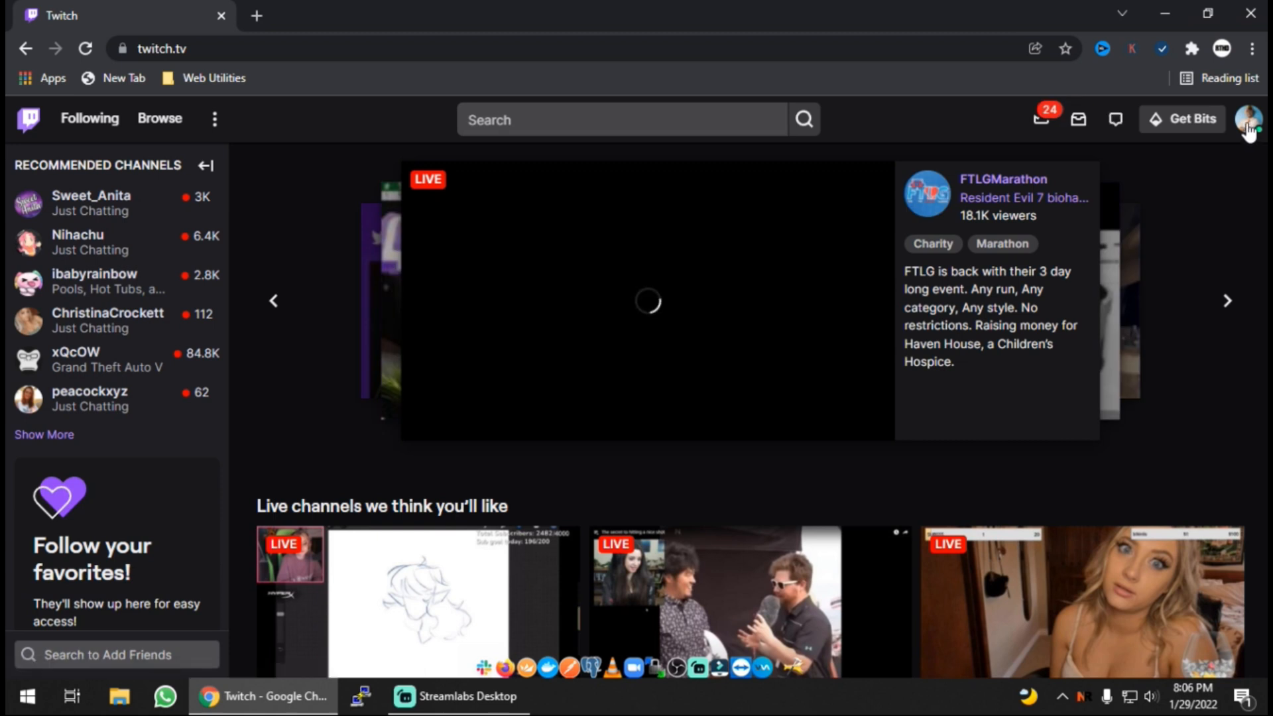
pyautogui.click(1254, 118)
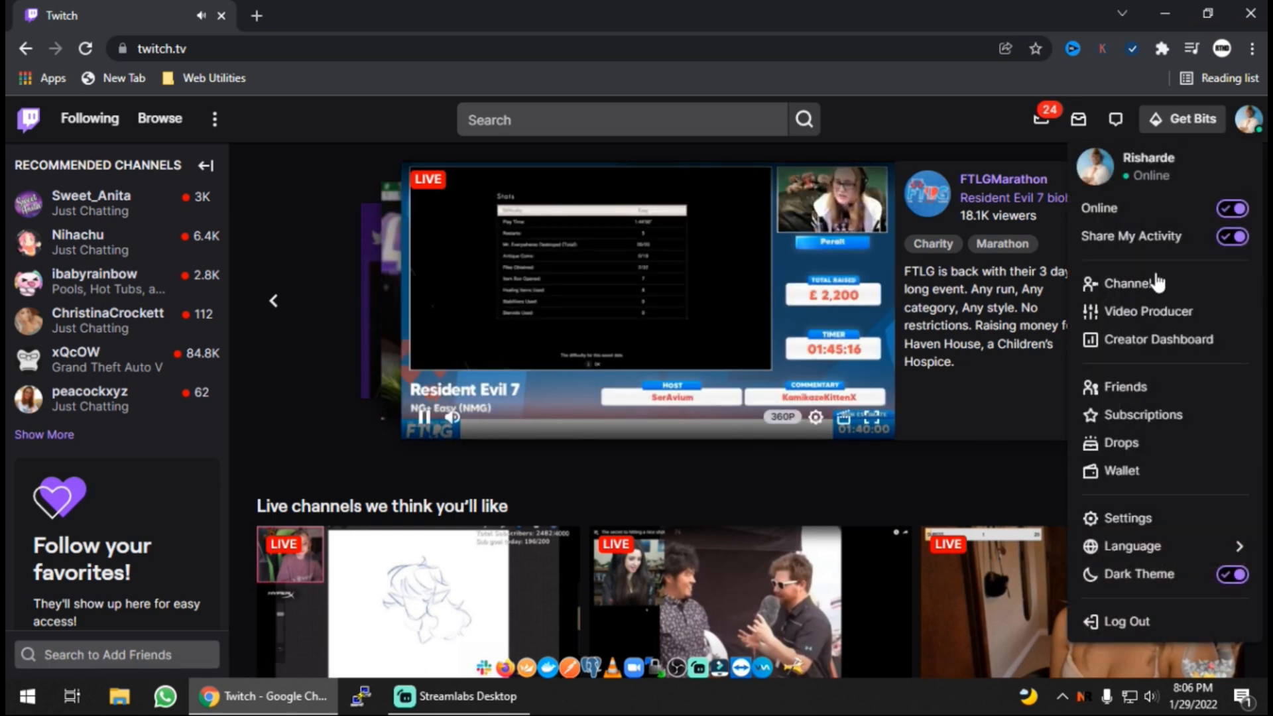
pyautogui.moveTo(1160, 338)
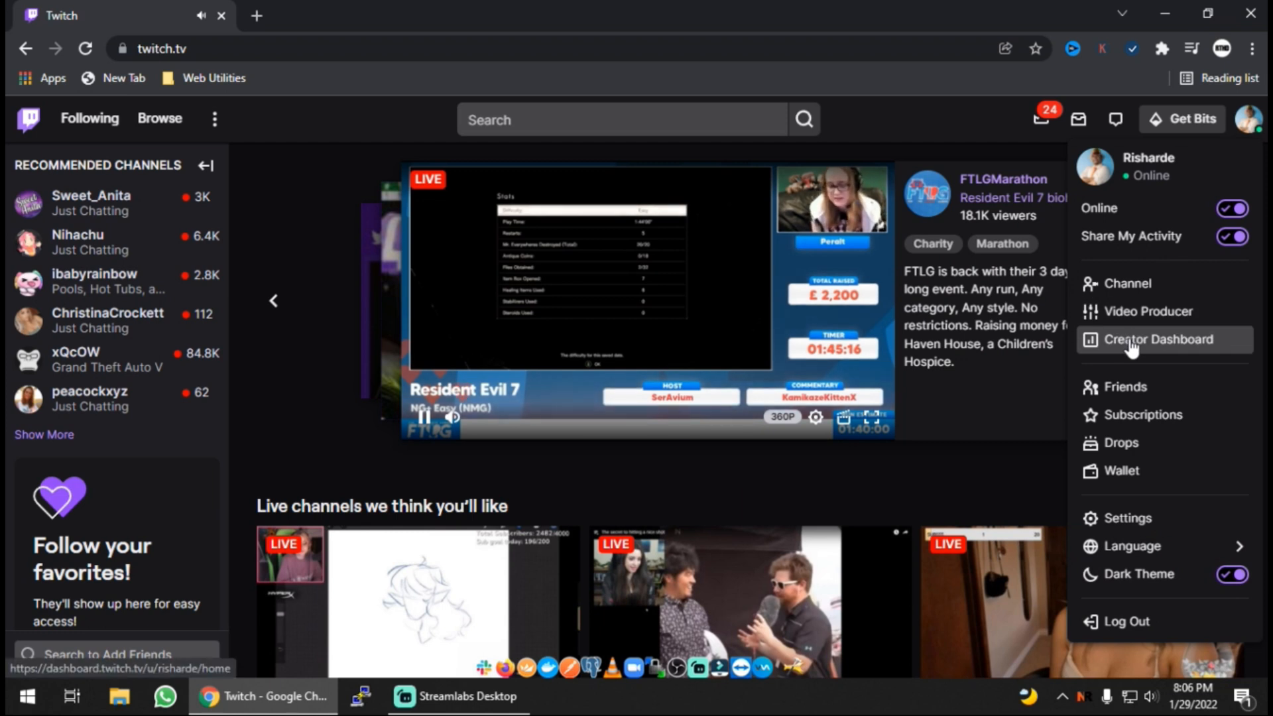
pyautogui.click(1159, 339)
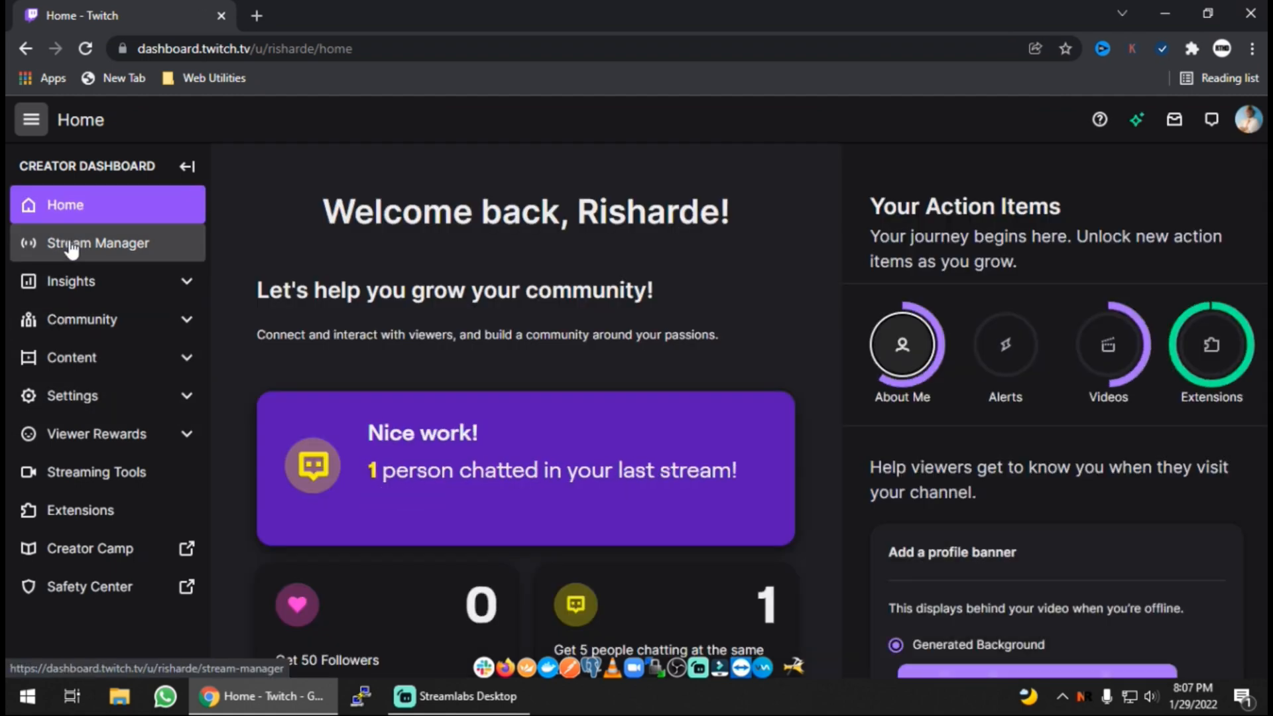
pyautogui.moveTo(93, 250)
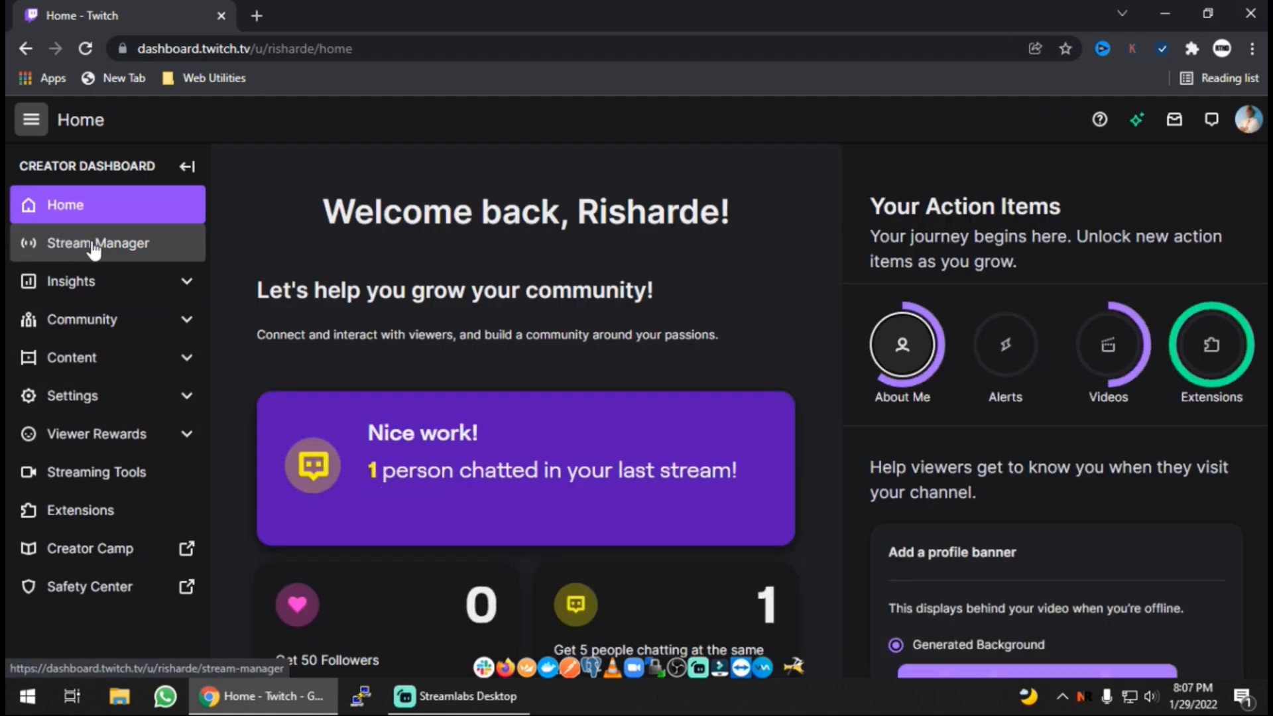
pyautogui.click(97, 243)
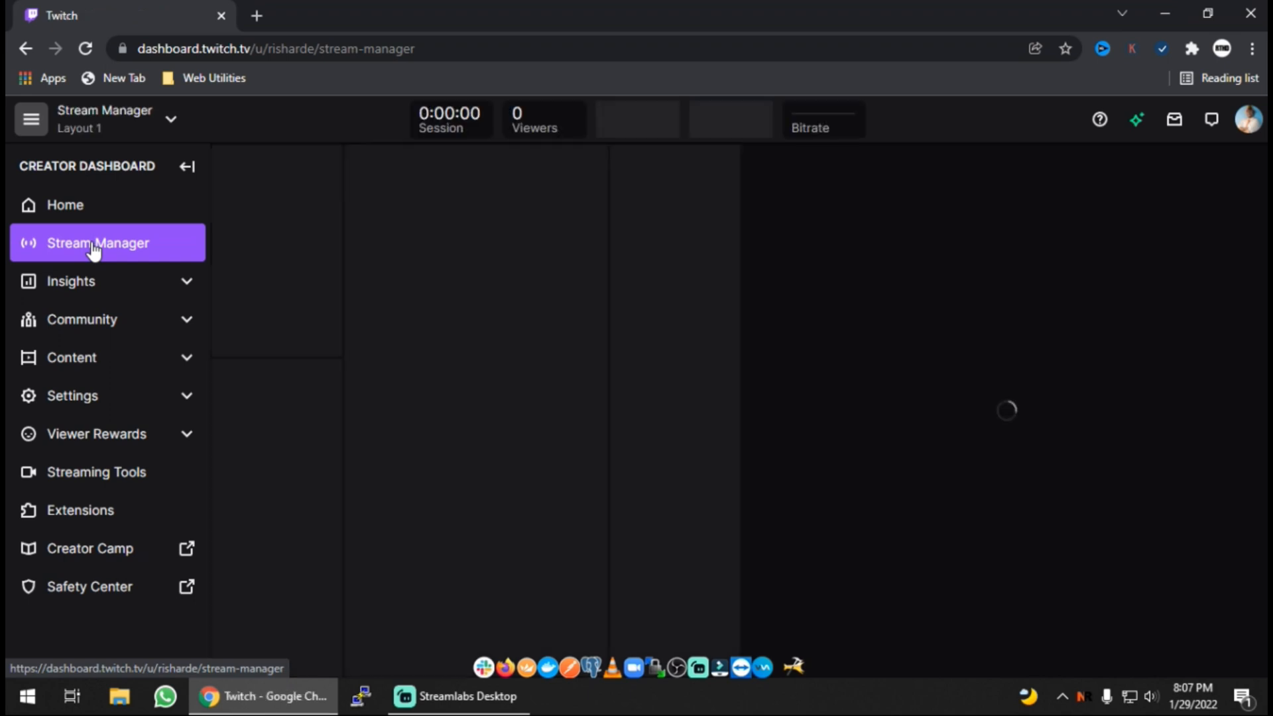
# Post the test message 'hello there!' to the channel chat from Stream Manager
pyautogui.click(97, 243)
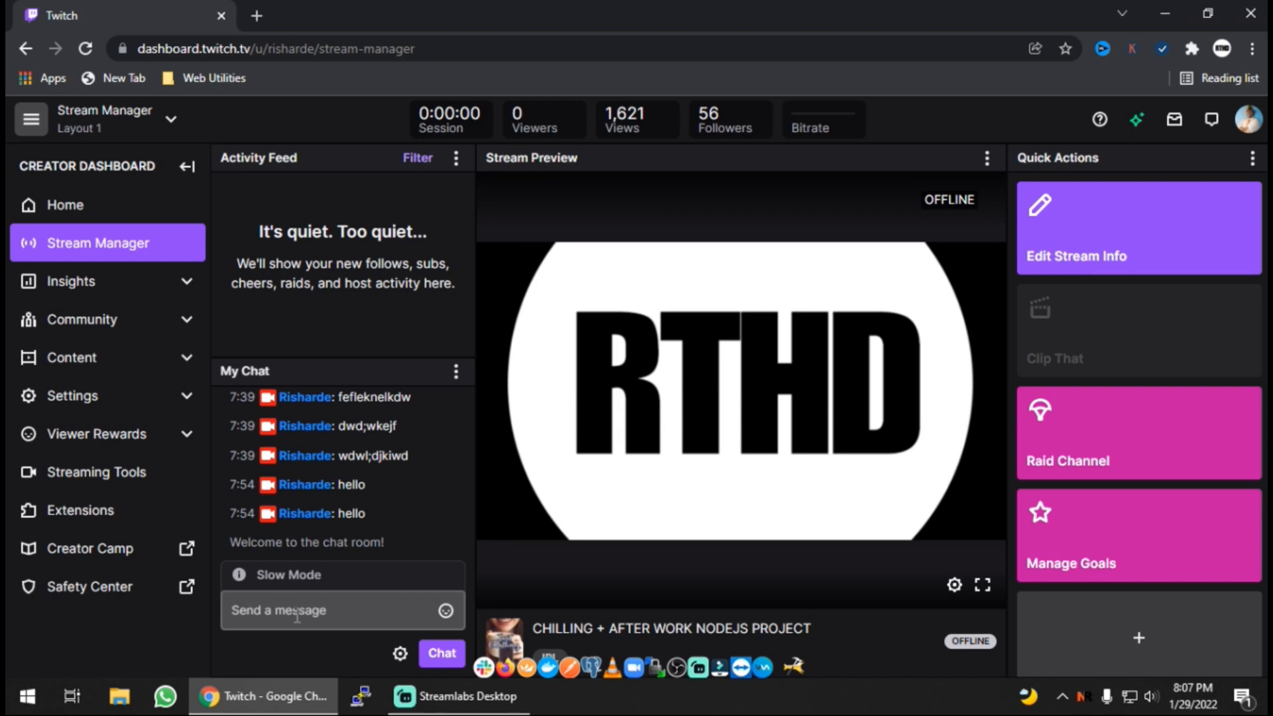
pyautogui.moveTo(400, 654)
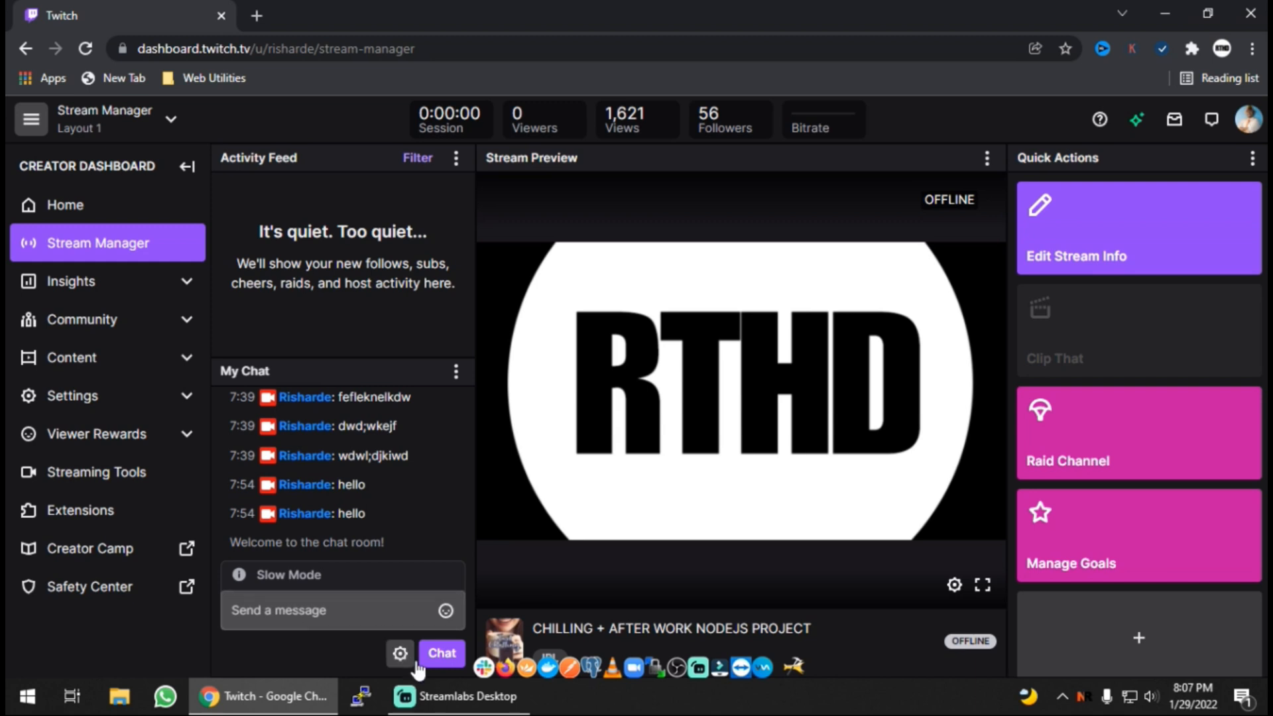
pyautogui.click(459, 696)
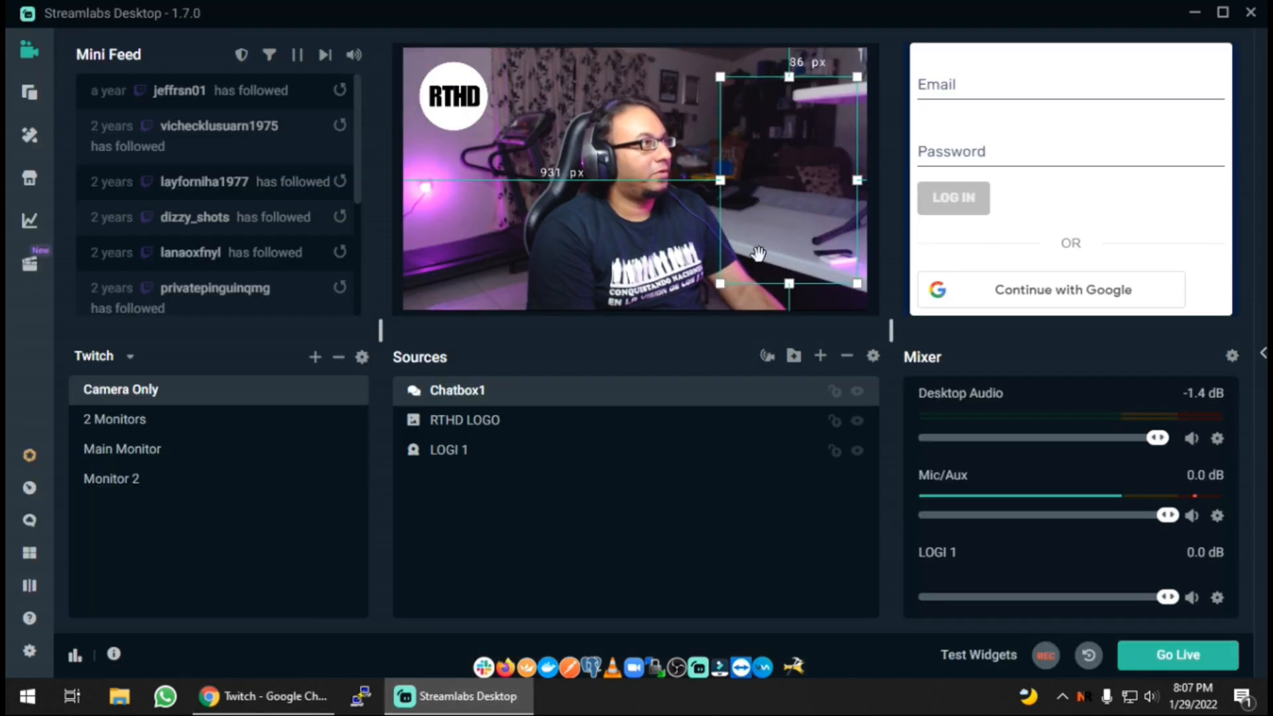
pyautogui.click(263, 696)
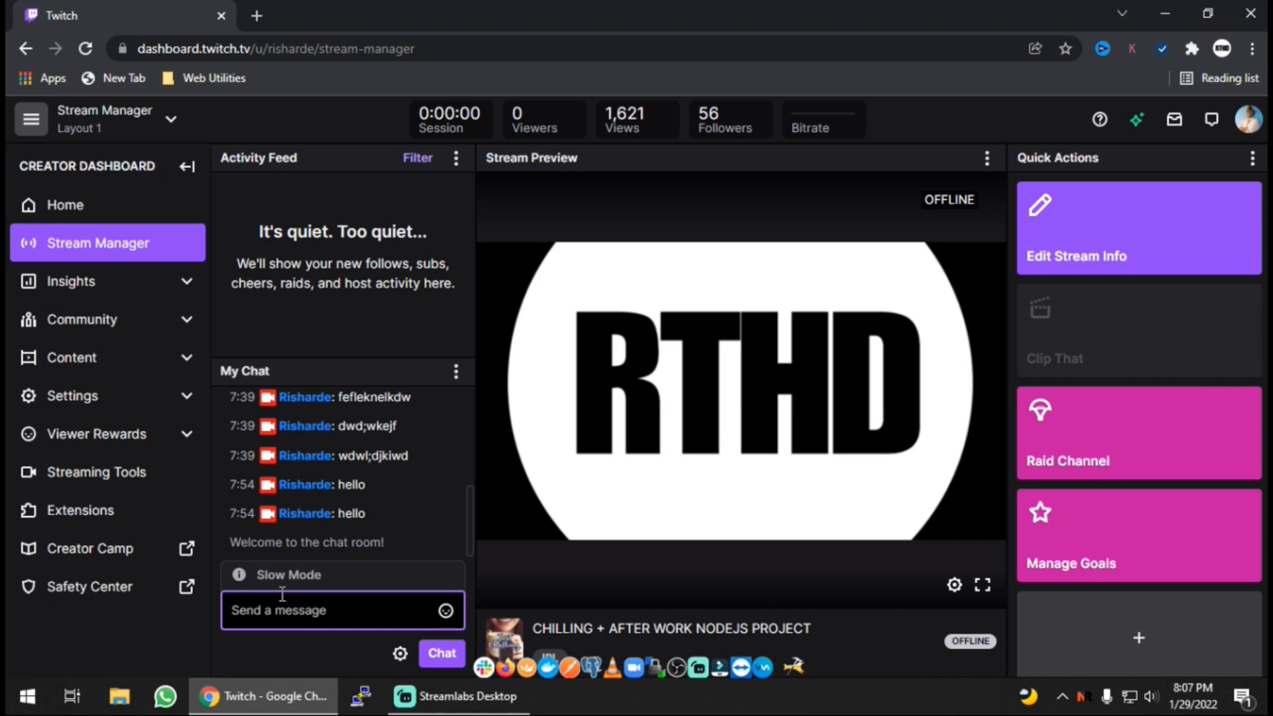
pyautogui.click(458, 696)
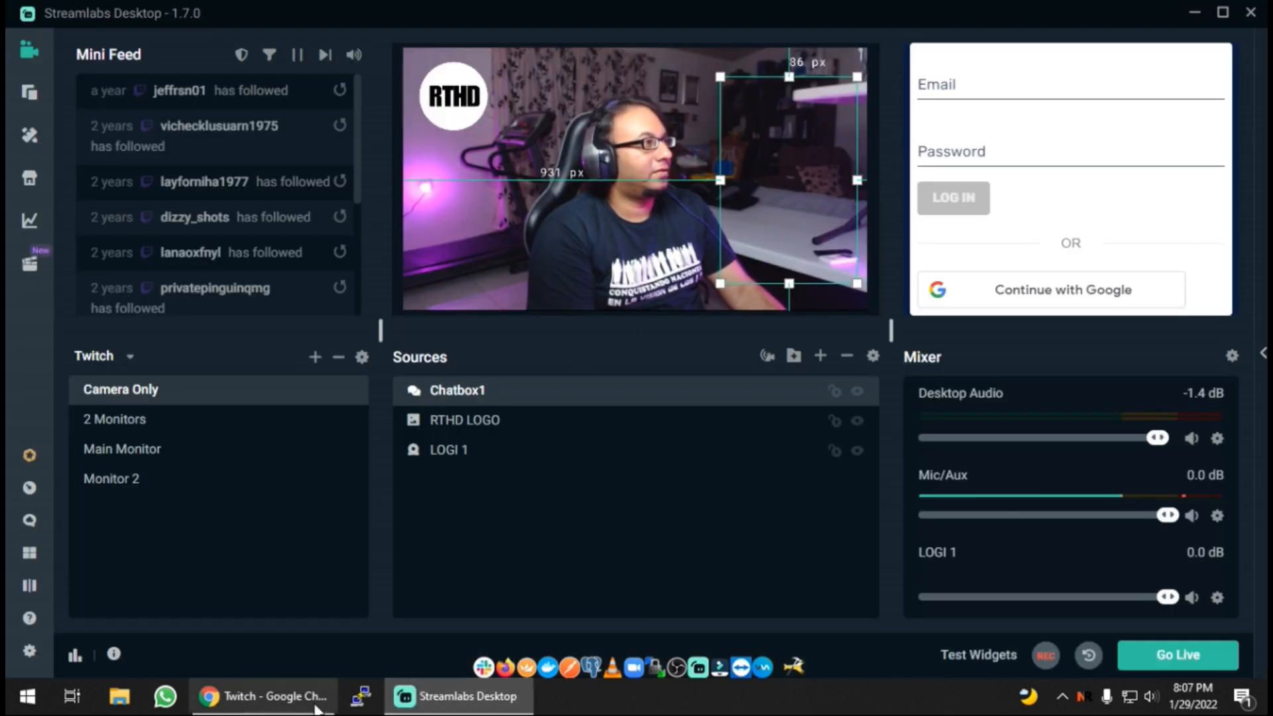
pyautogui.click(262, 697)
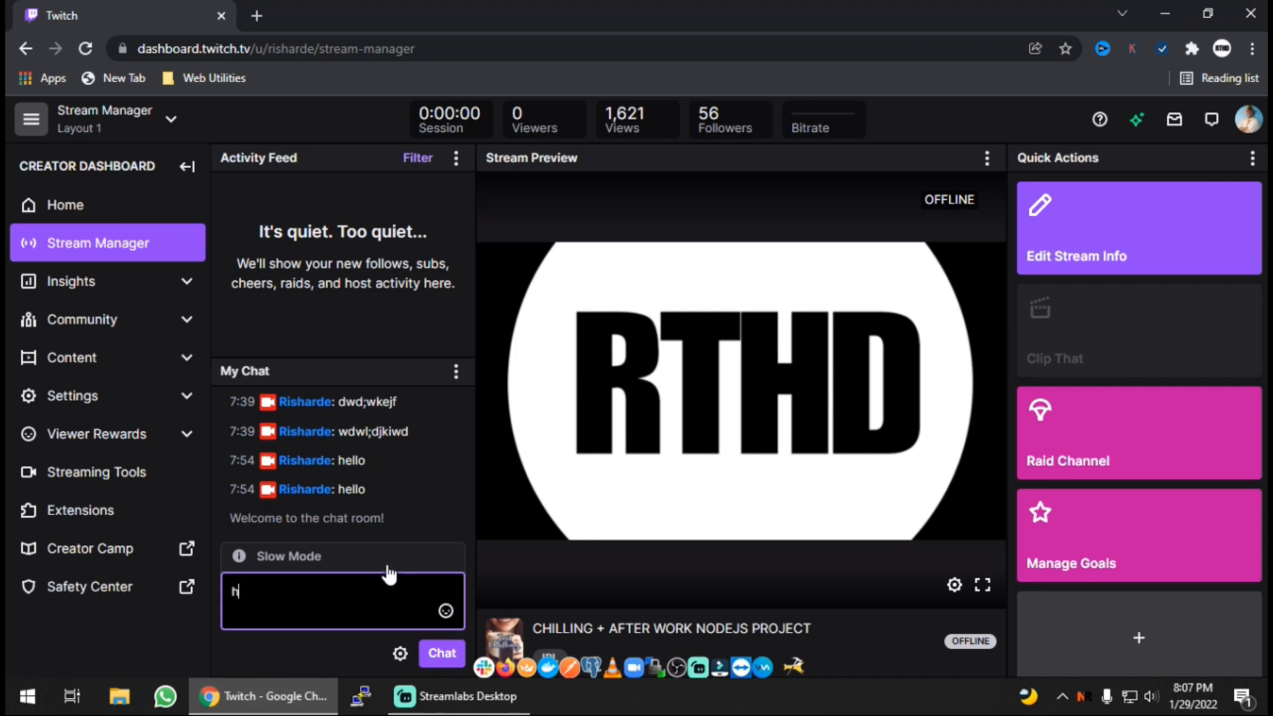
pyautogui.write('hello there!')
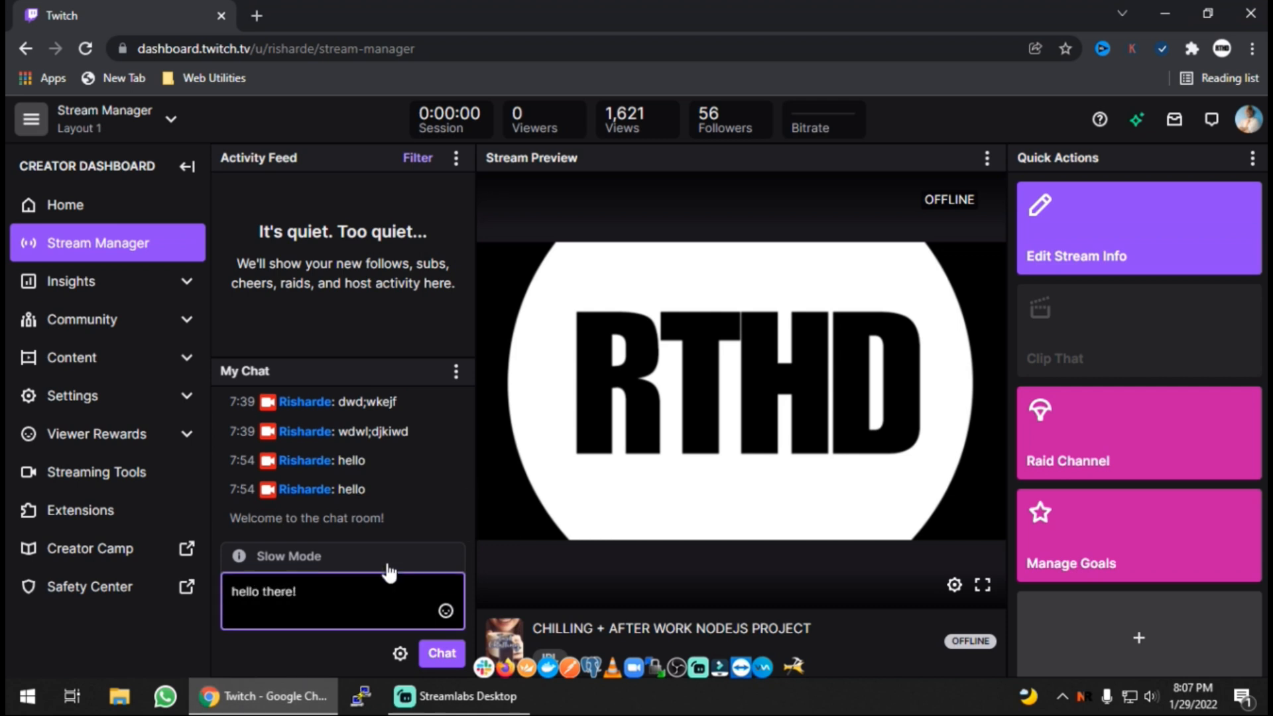
pyautogui.click(440, 654)
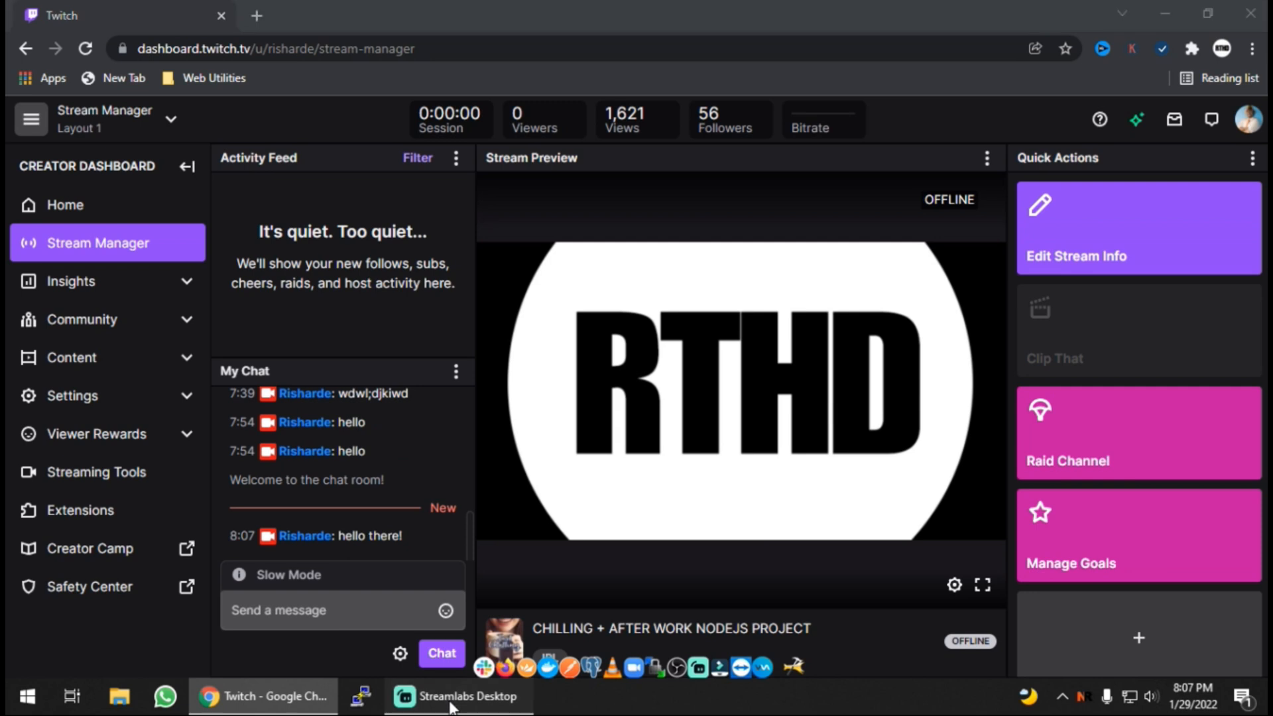
# Send 'dgvs' to chat and check both messages appear in the Streamlabs chat overlay
pyautogui.click(459, 697)
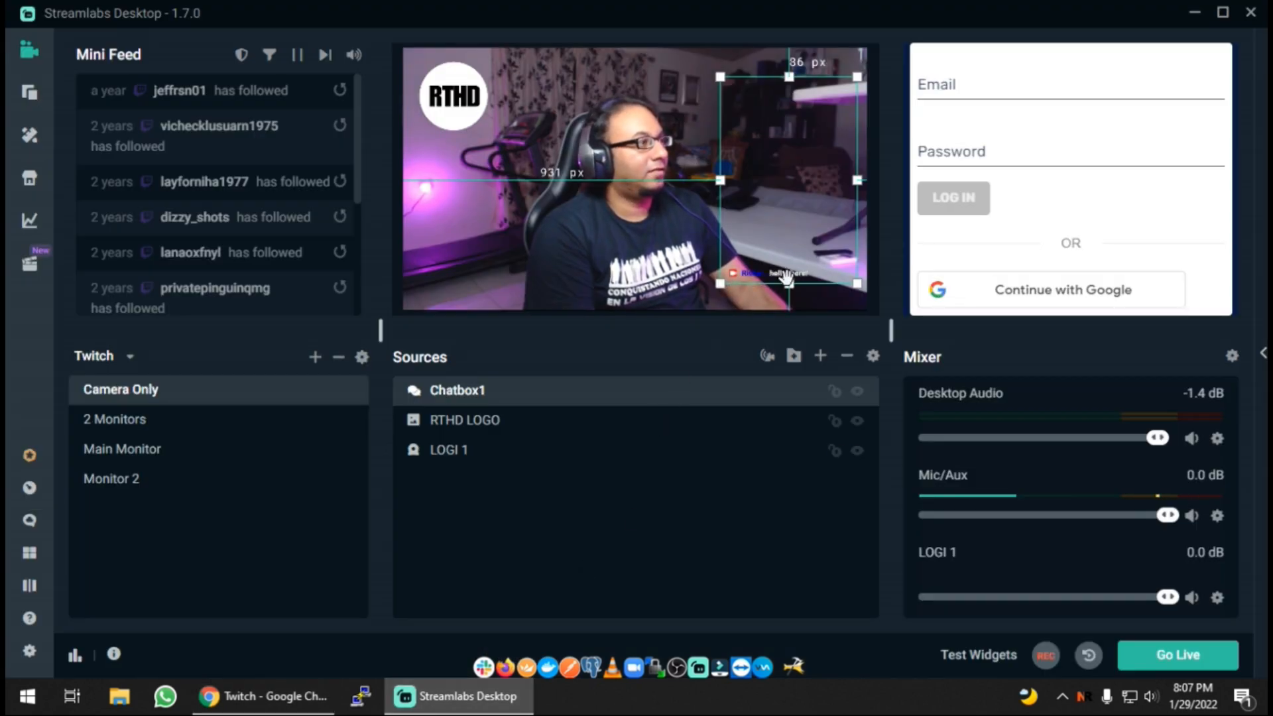
pyautogui.click(262, 696)
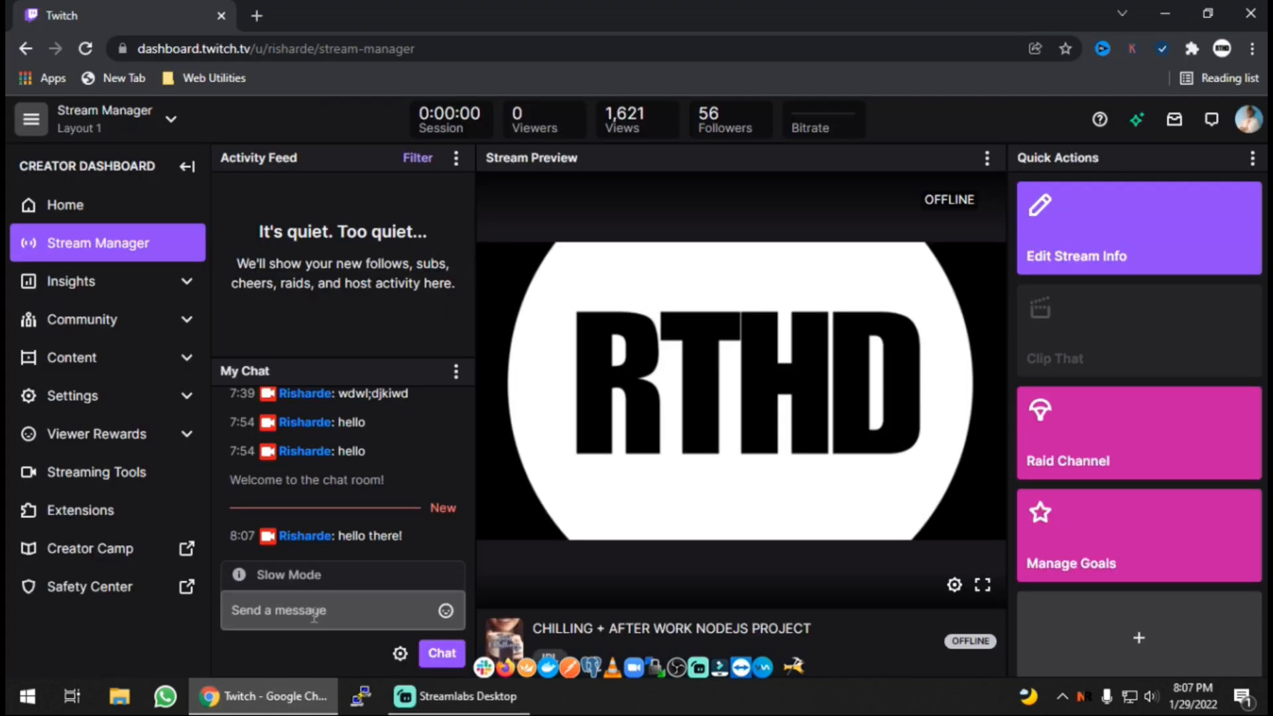
pyautogui.write('dgvs')
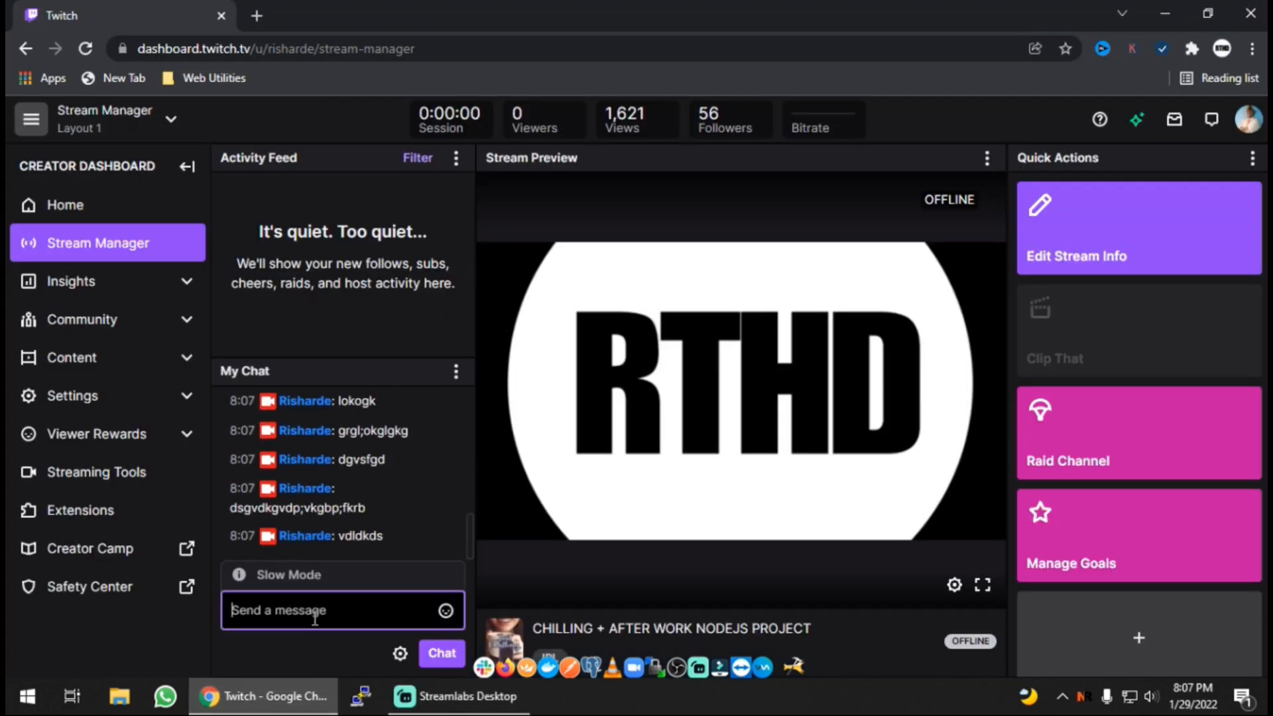
pyautogui.click(457, 696)
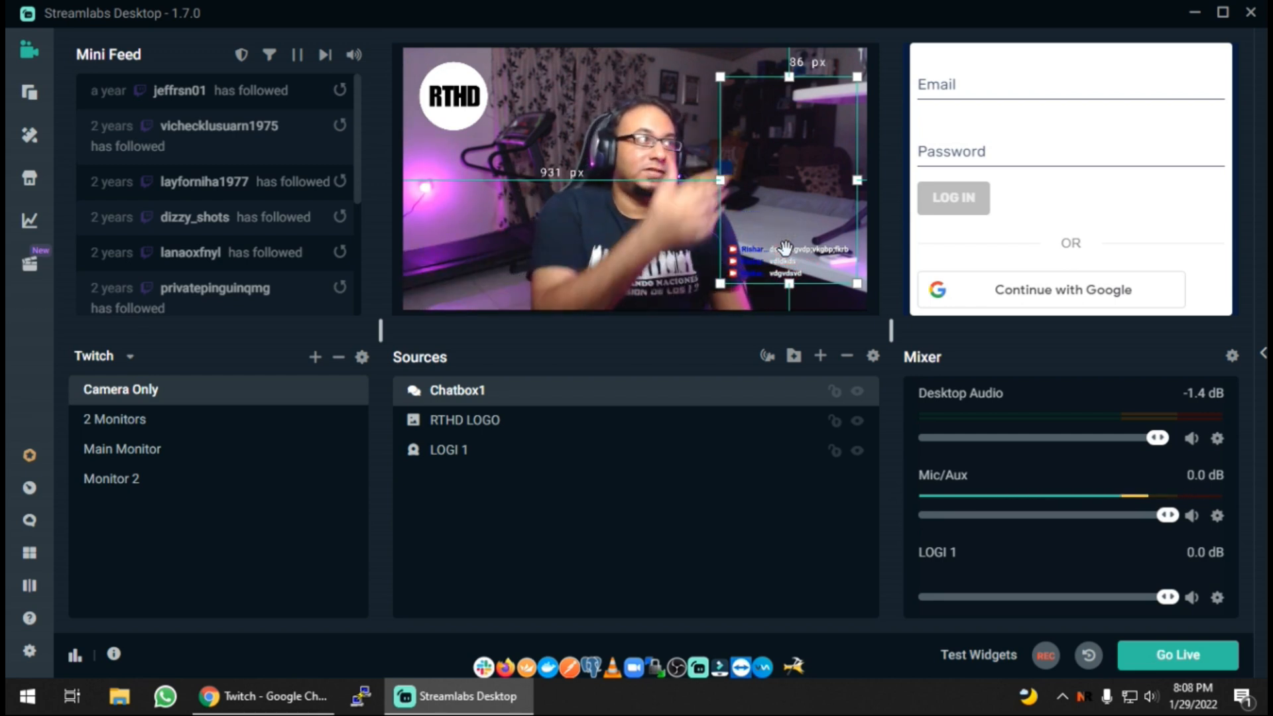
pyautogui.moveTo(784, 248)
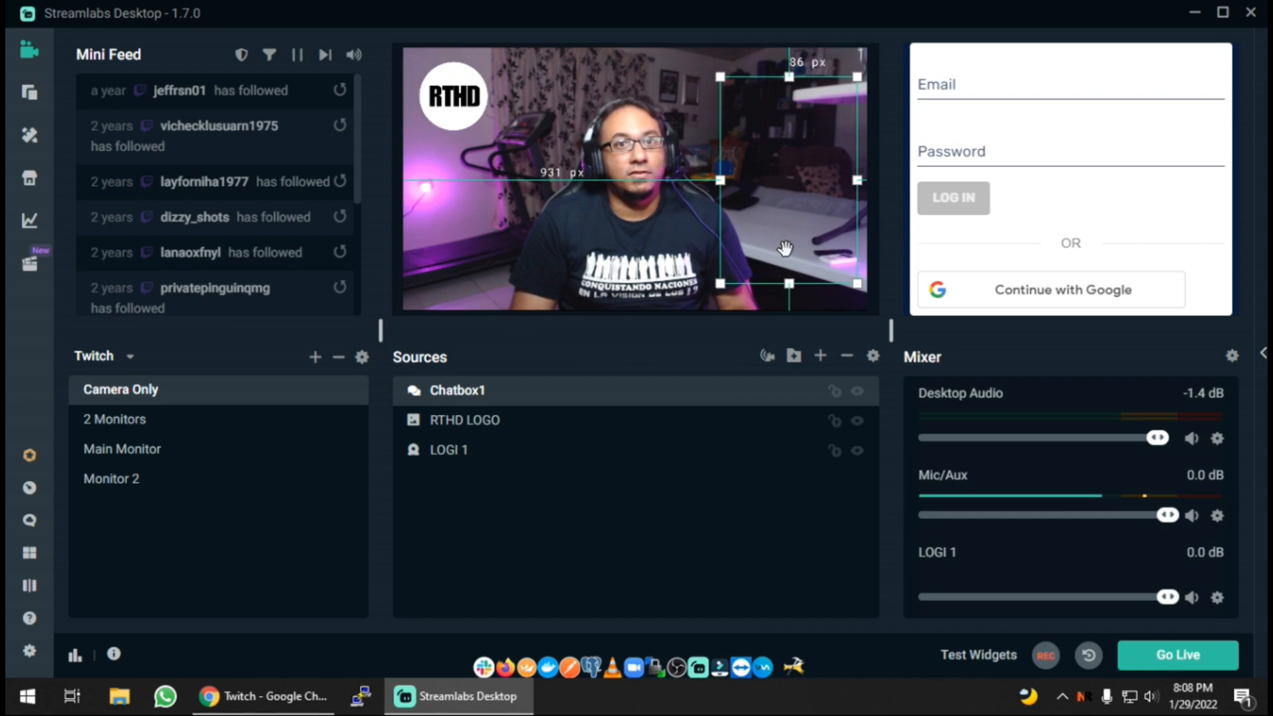